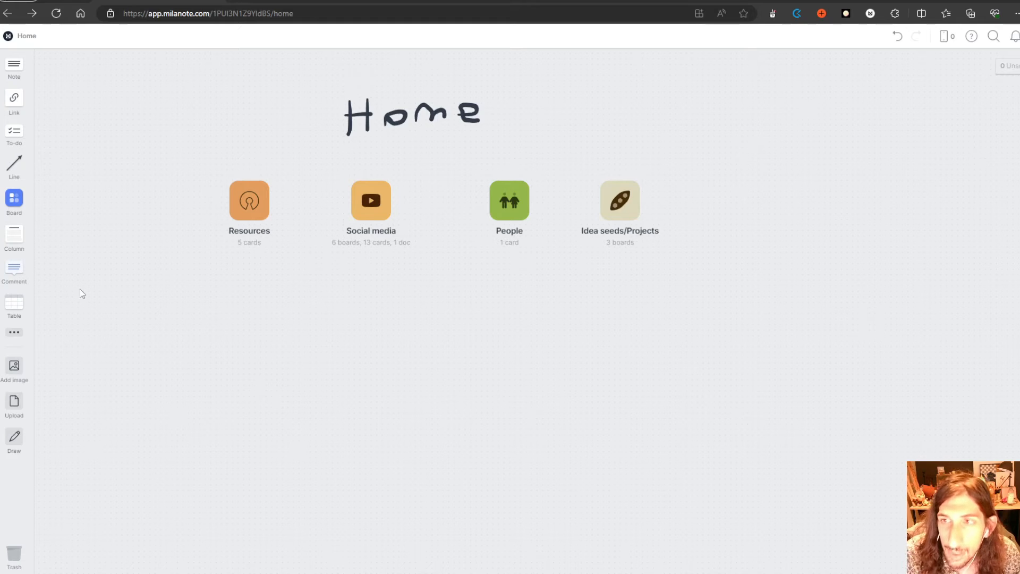
mouse_move(80, 48)
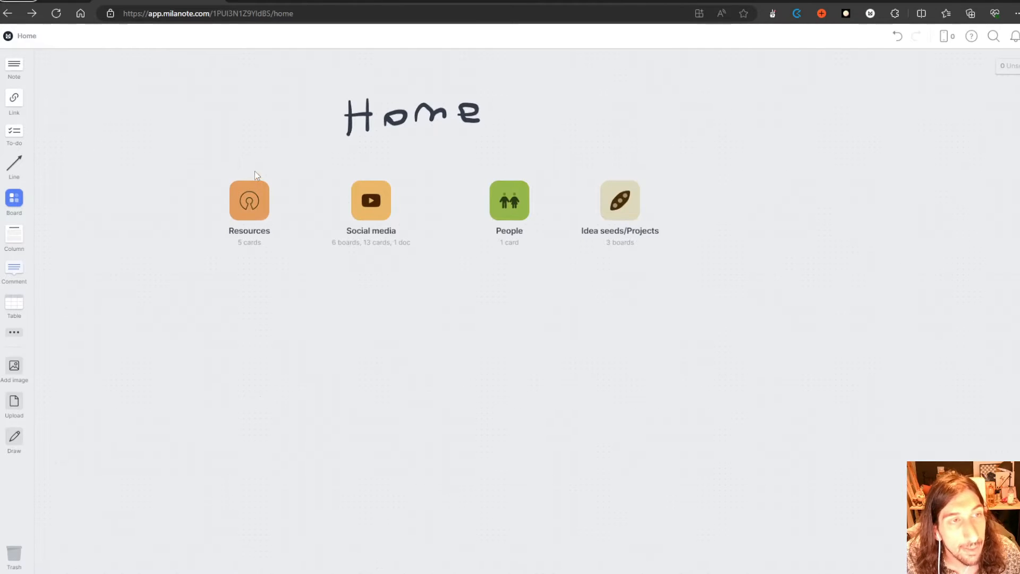
mouse_move(205, 154)
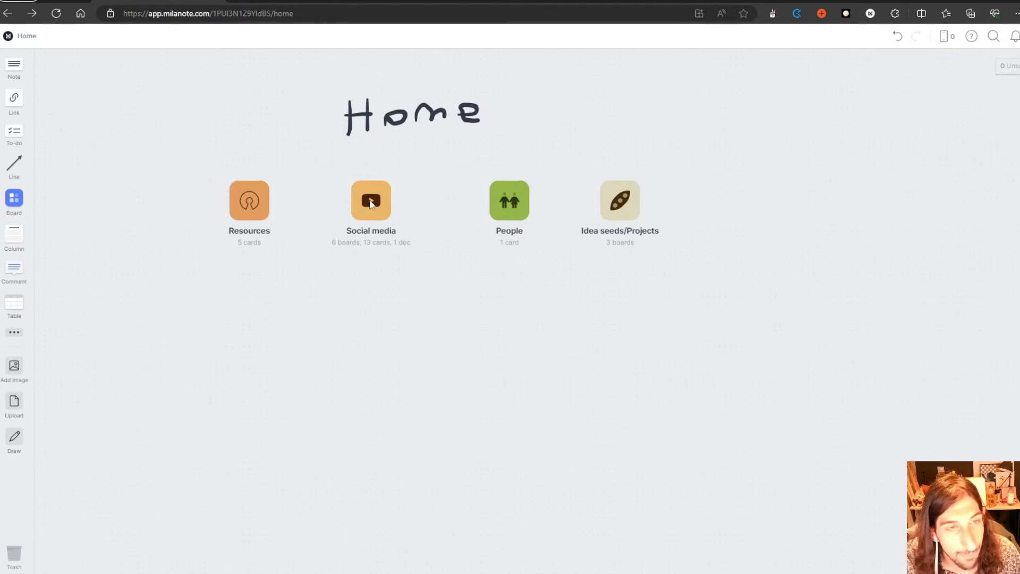
Enter the Social media board from the Home board.
left_click(371, 201)
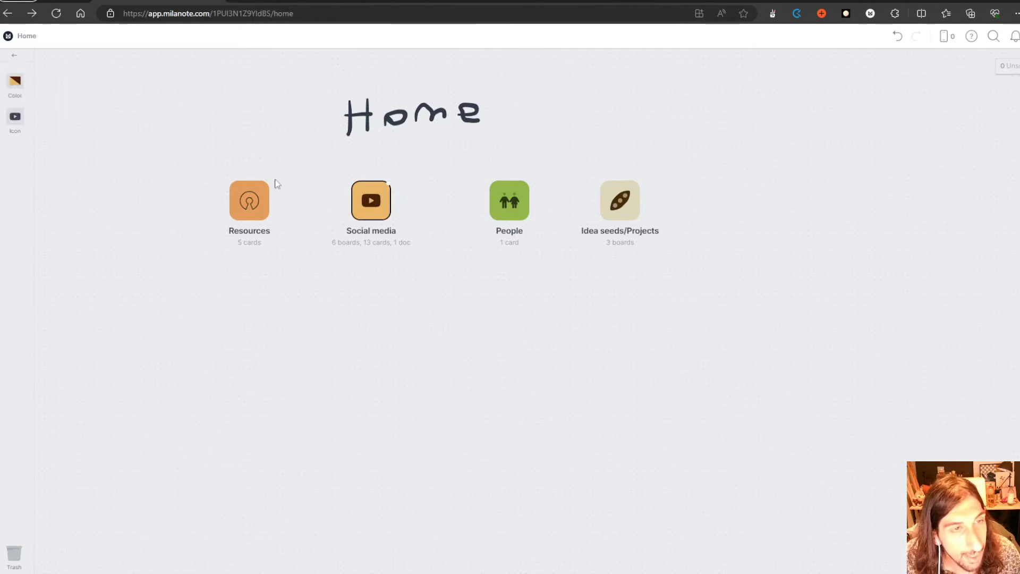
double_click(371, 201)
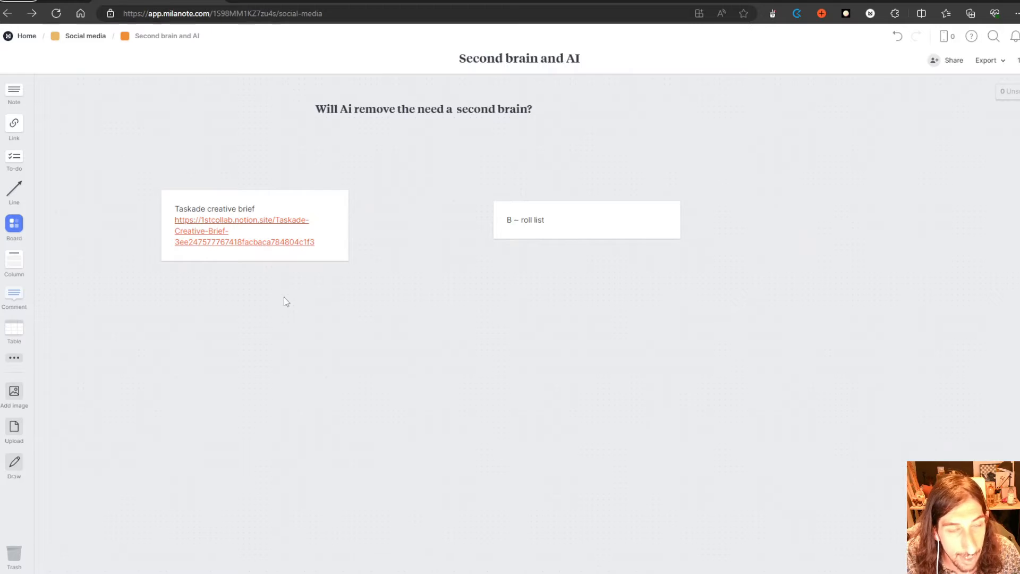
Return to the Social media board via the breadcrumb to see the Youtube pipeline columns.
left_click(85, 36)
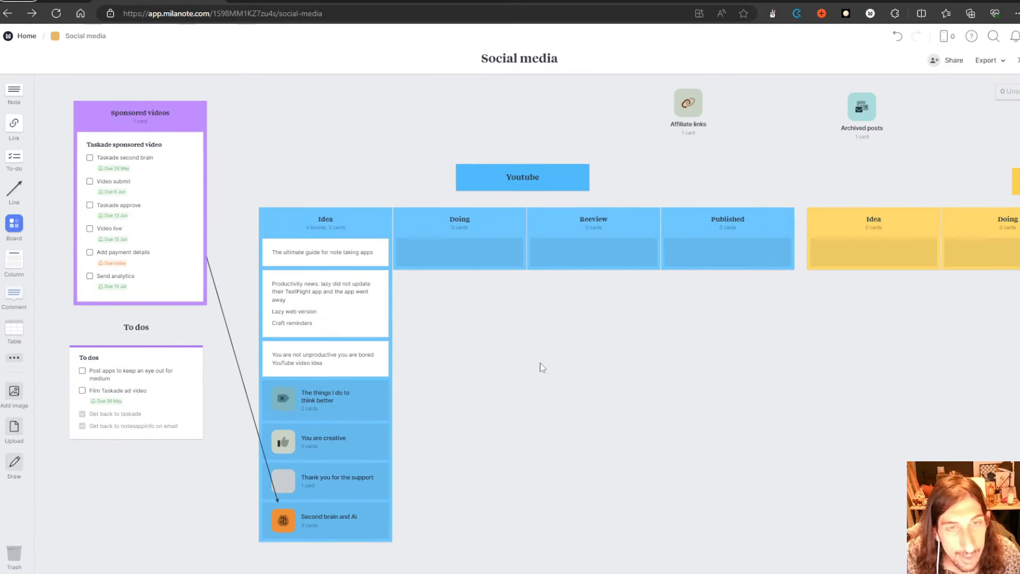
mouse_move(381, 314)
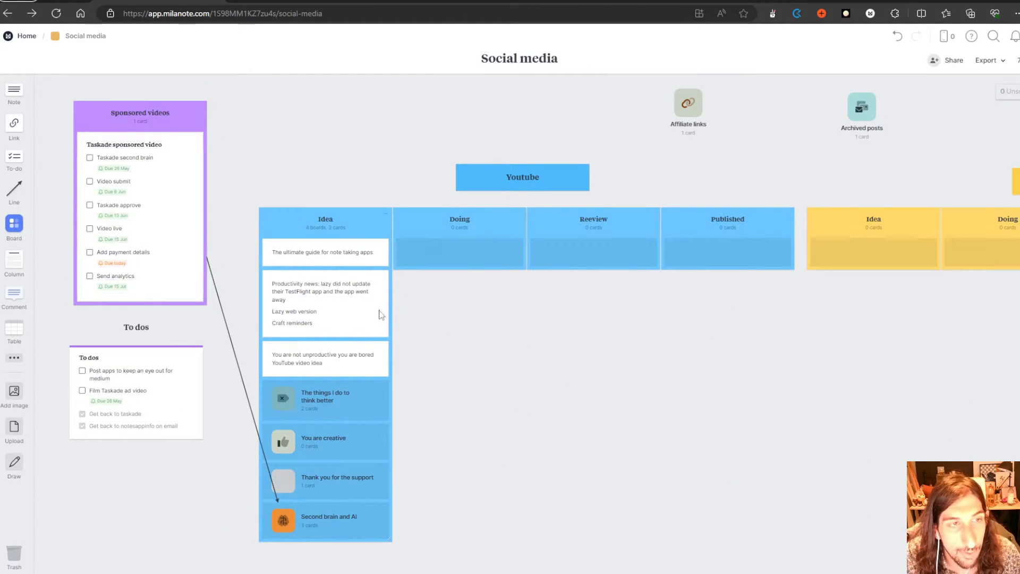
mouse_move(294, 261)
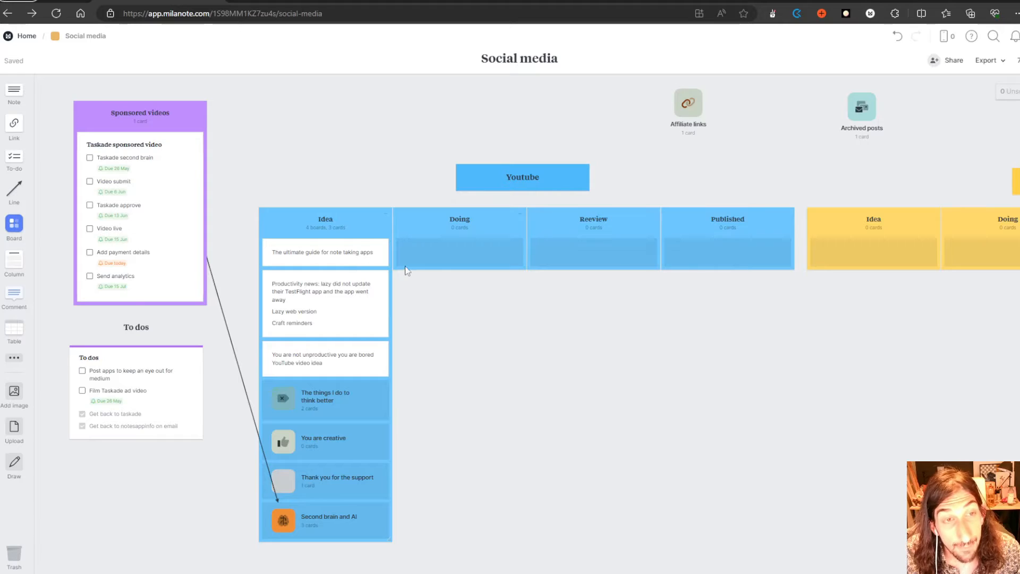
scroll("down", 3)
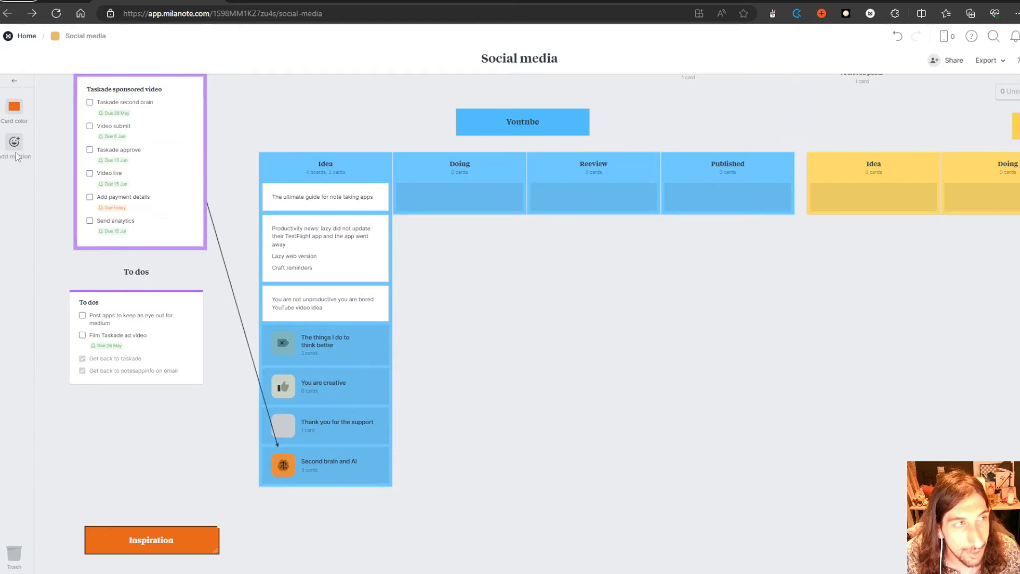
left_click(13, 107)
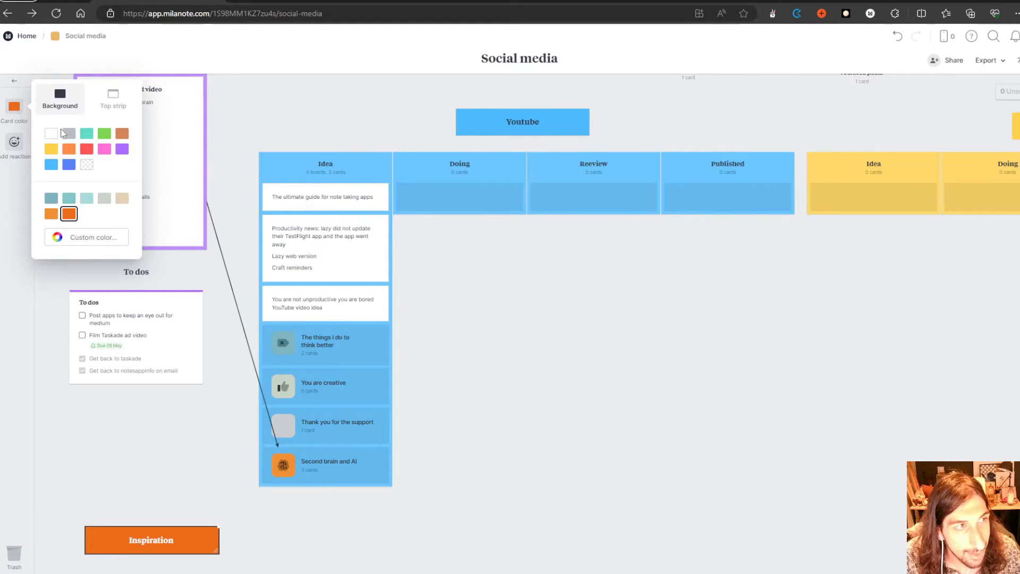
left_click(86, 163)
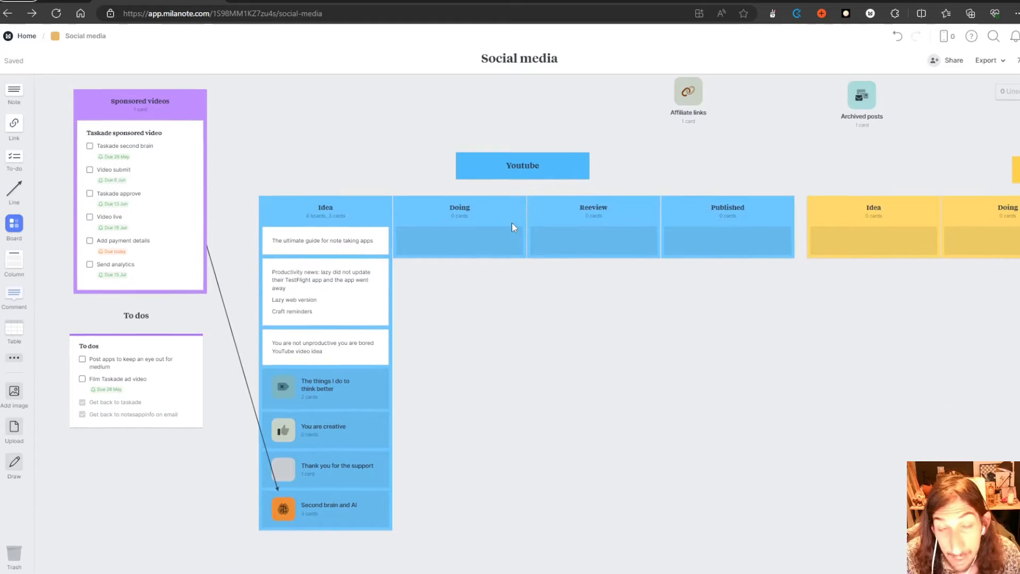
scroll("down", 3)
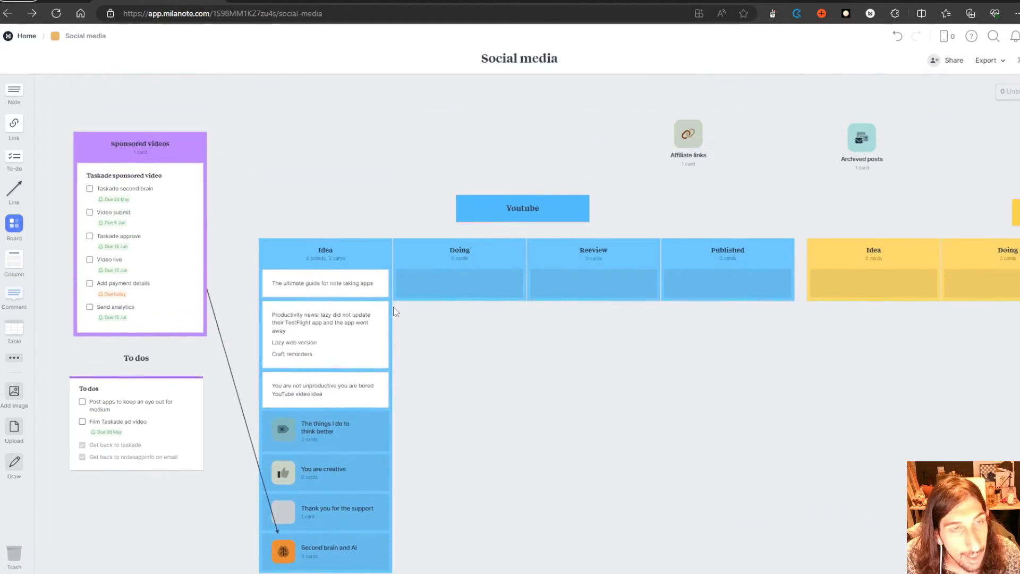
scroll("down", 3)
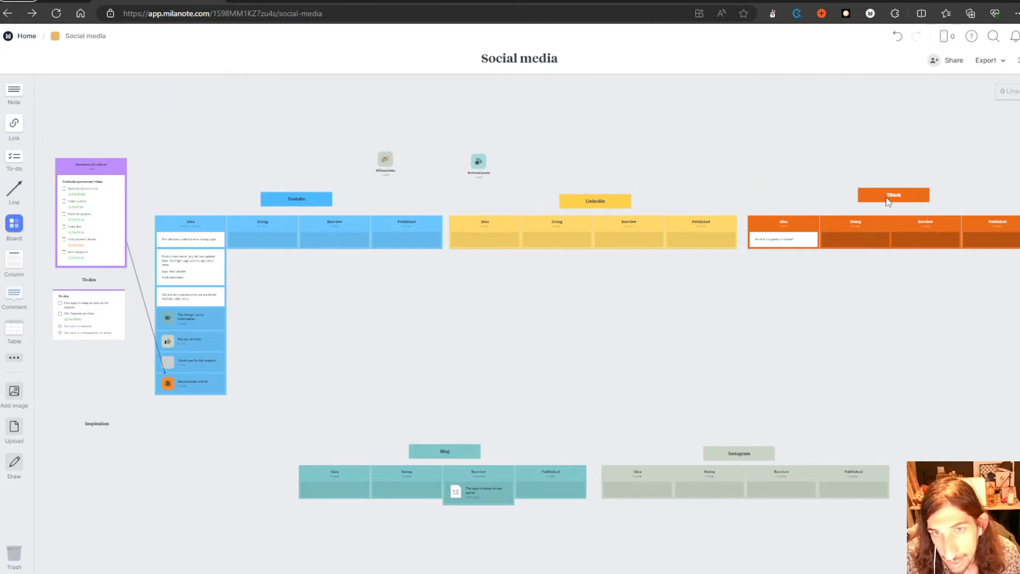
mouse_move(366, 254)
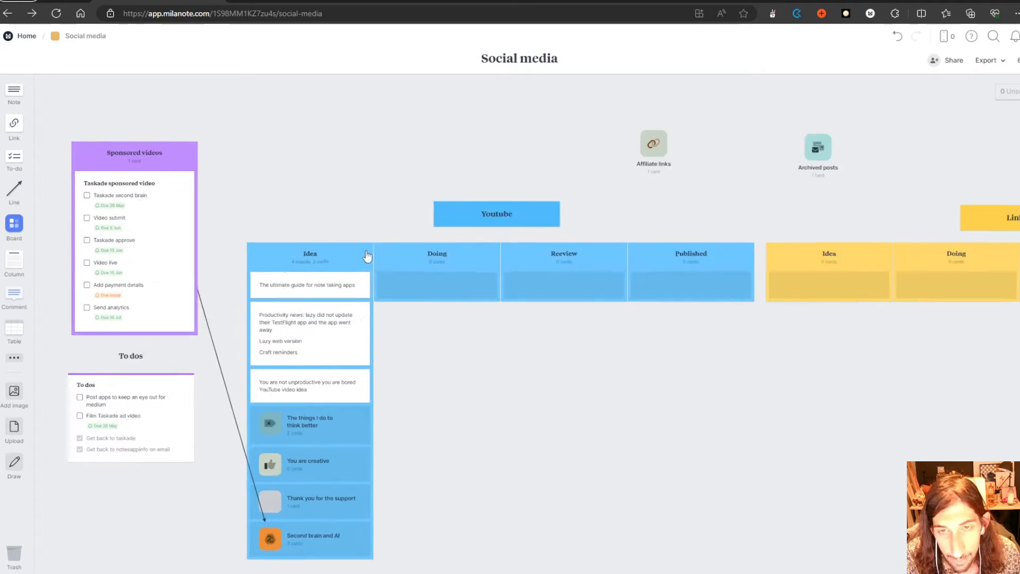
scroll("down", 3)
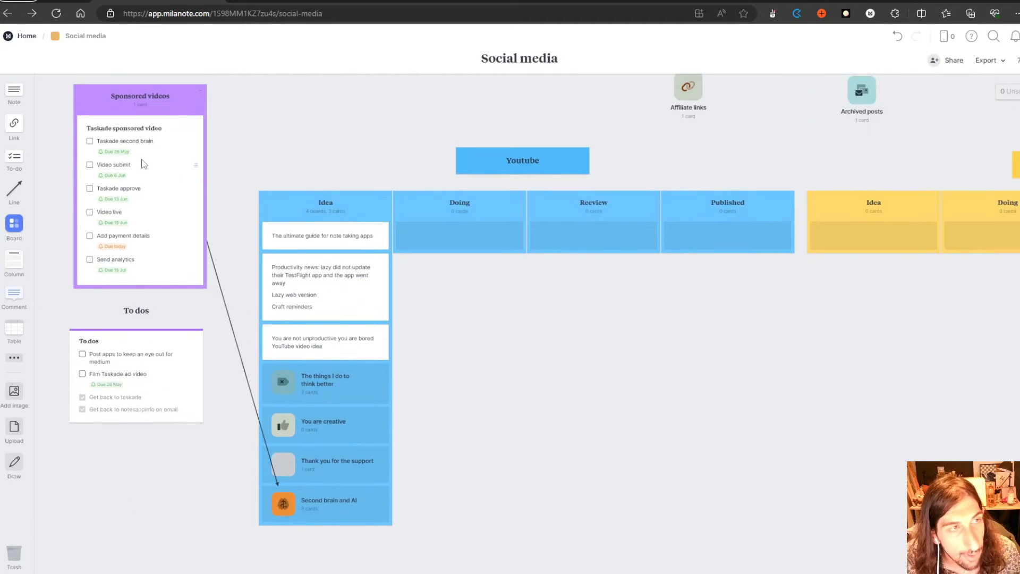
scroll("down", 3)
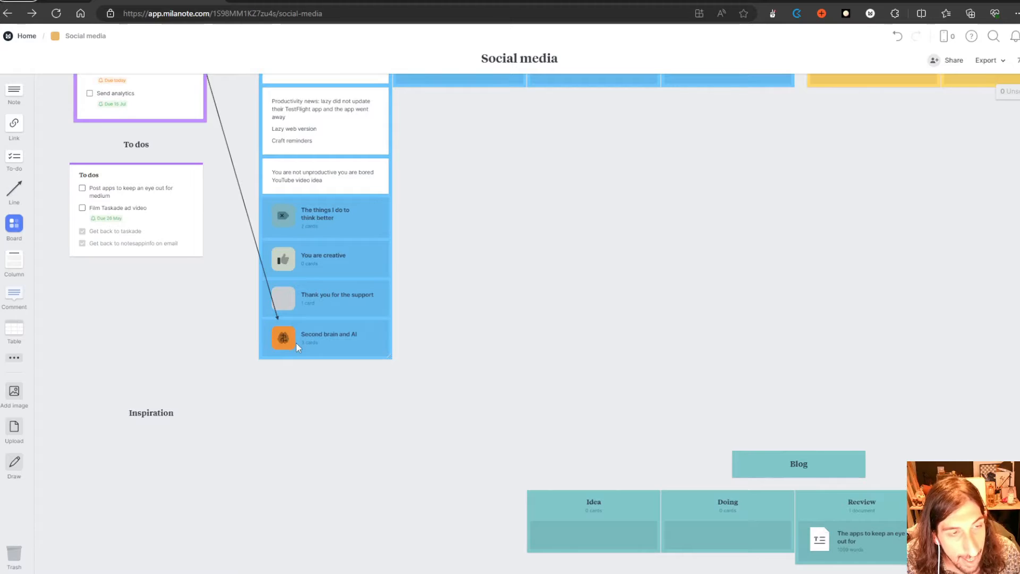
mouse_move(276, 340)
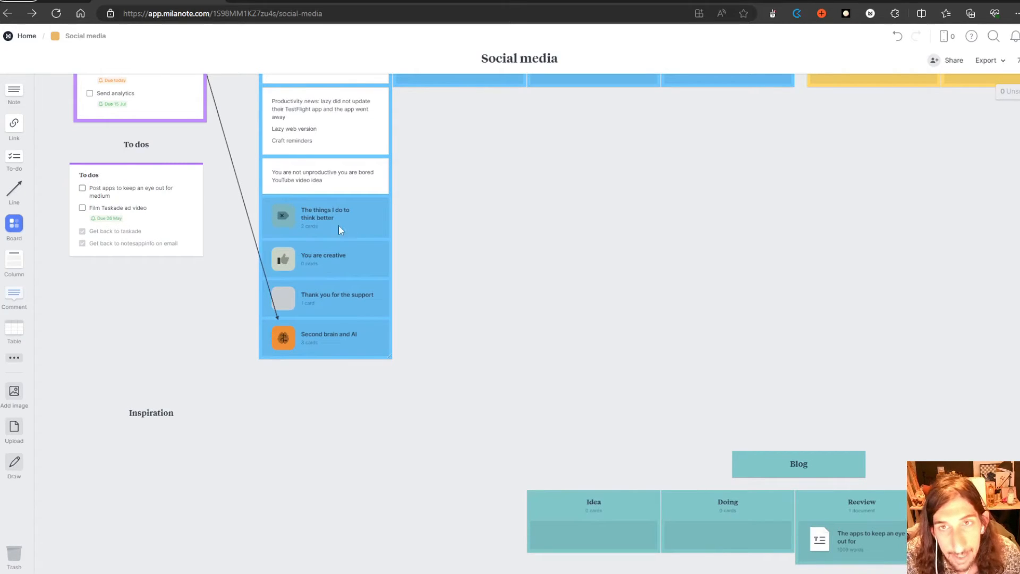
scroll("down", 3)
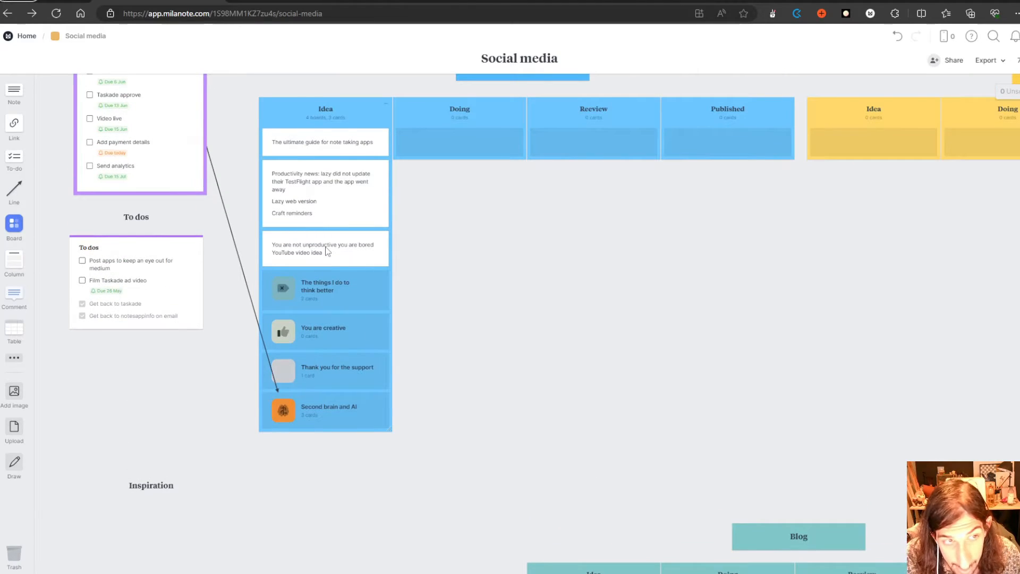
scroll("down", 3)
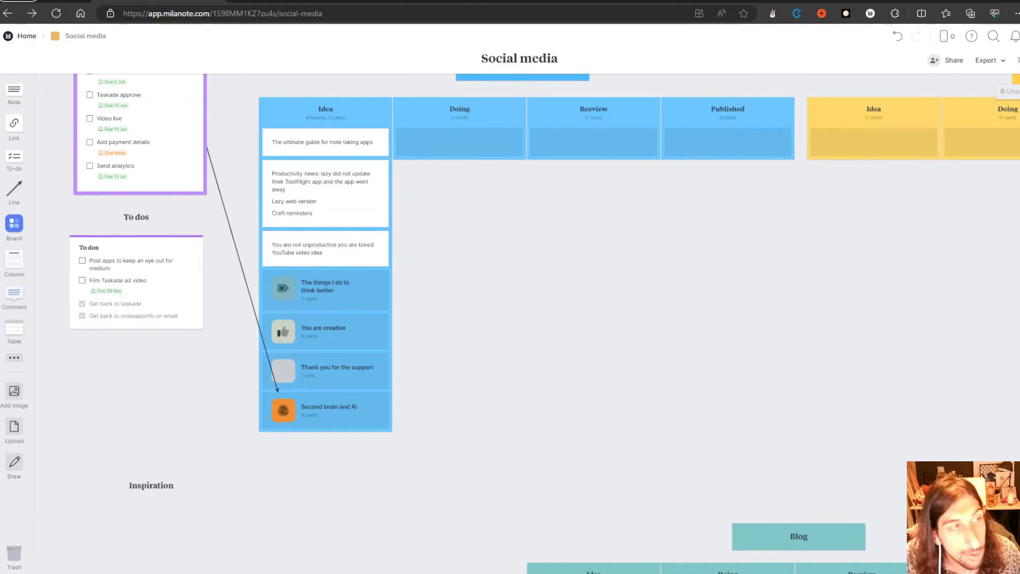
left_click(699, 280)
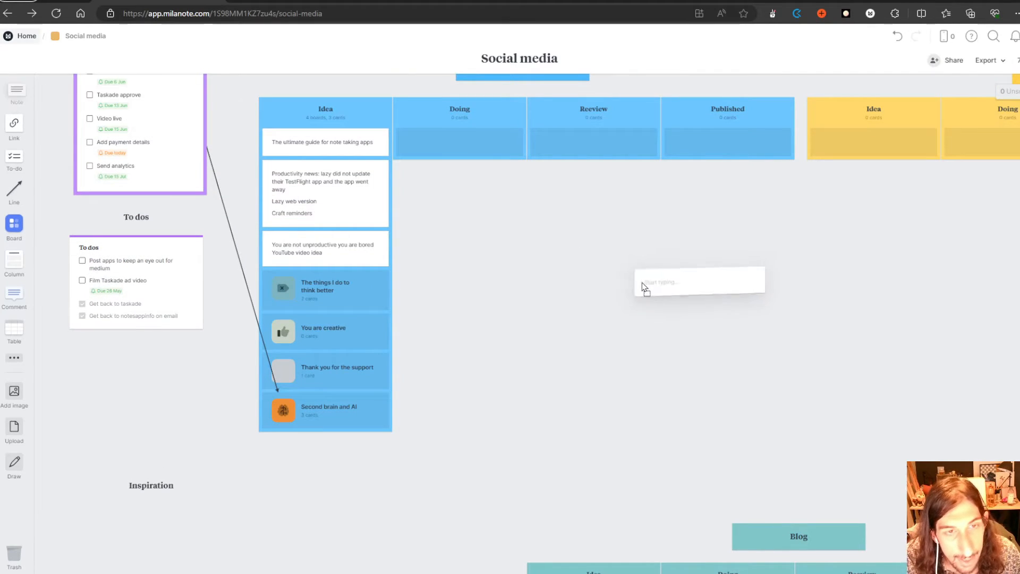
left_click(699, 281)
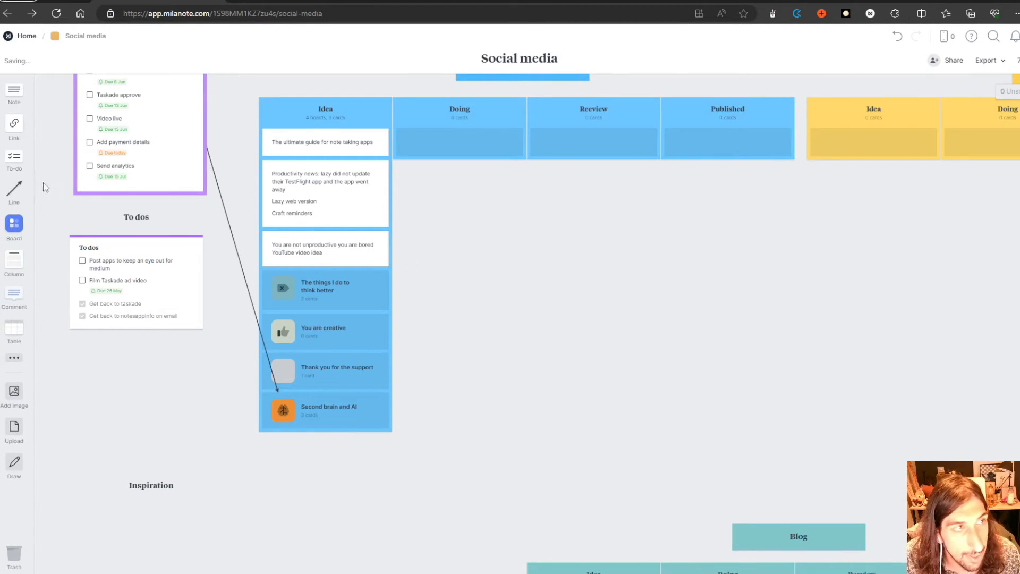
scroll("down", 3)
type("gkfh")
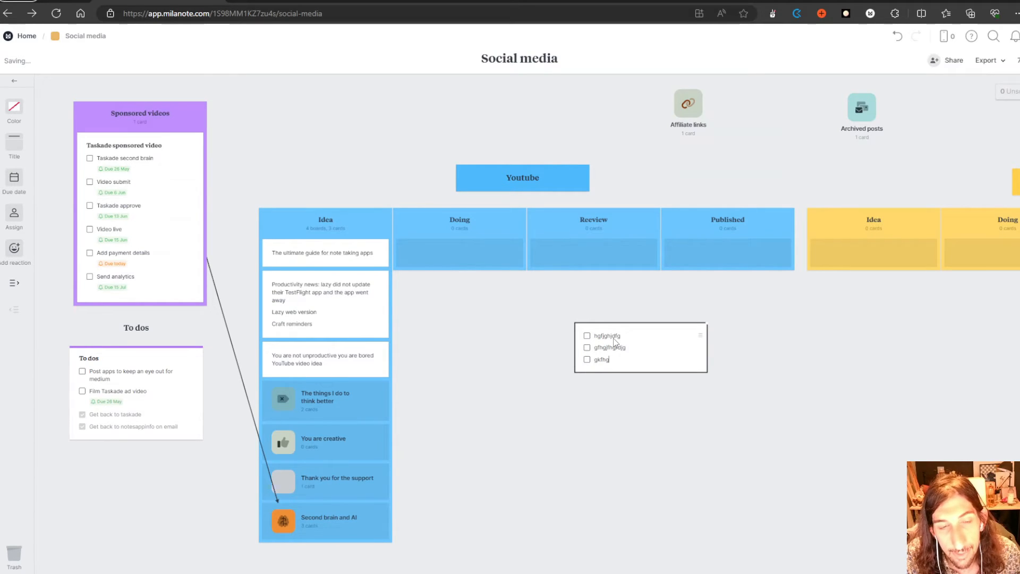
type("gfhjdfigh")
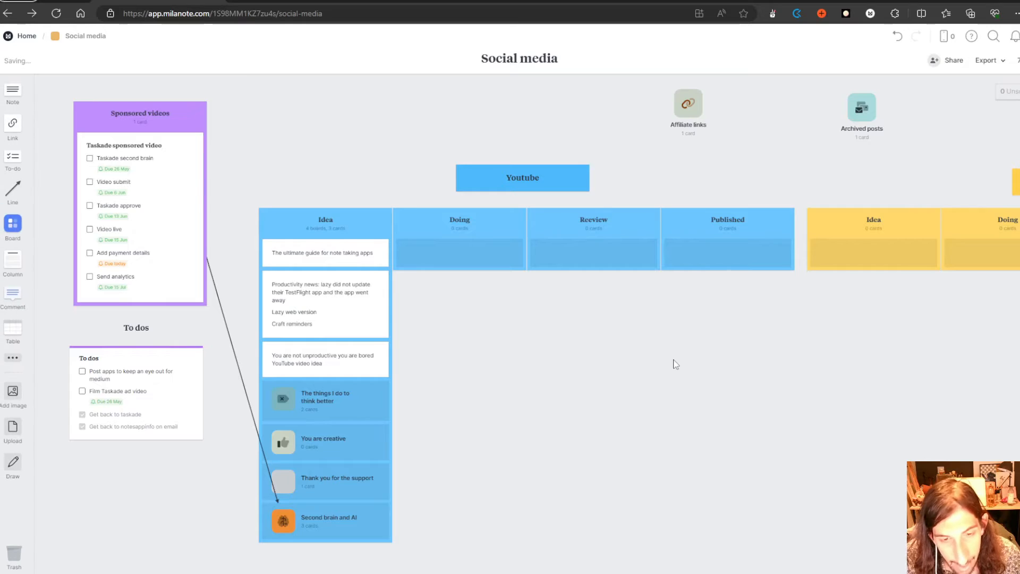
scroll("down", 3)
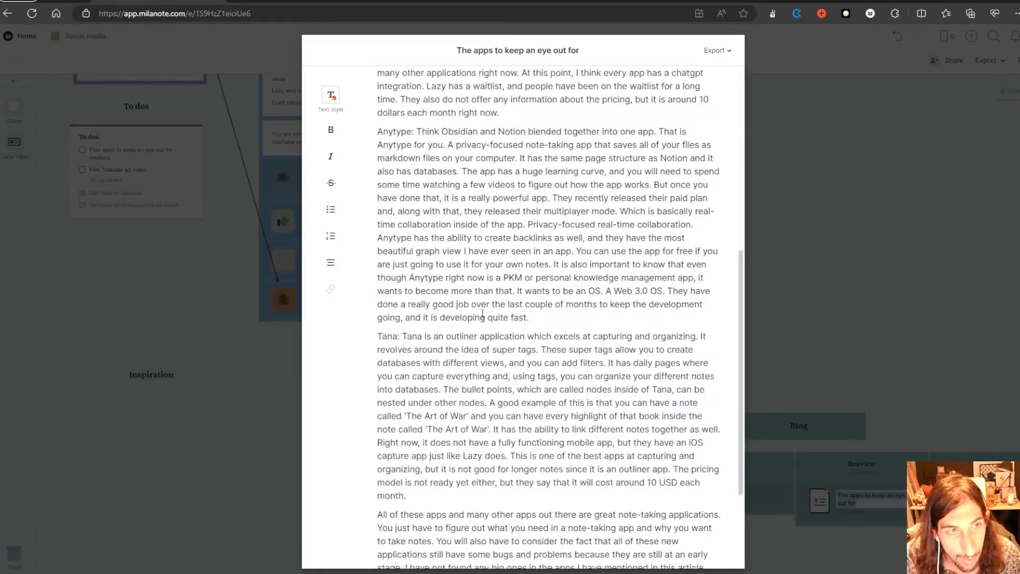
scroll("down", 3)
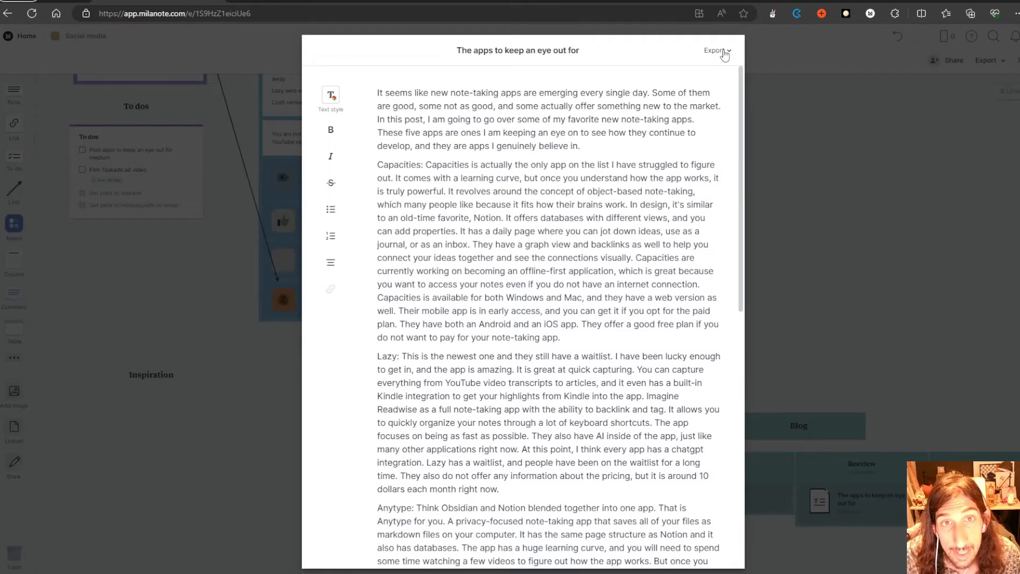
left_click(714, 51)
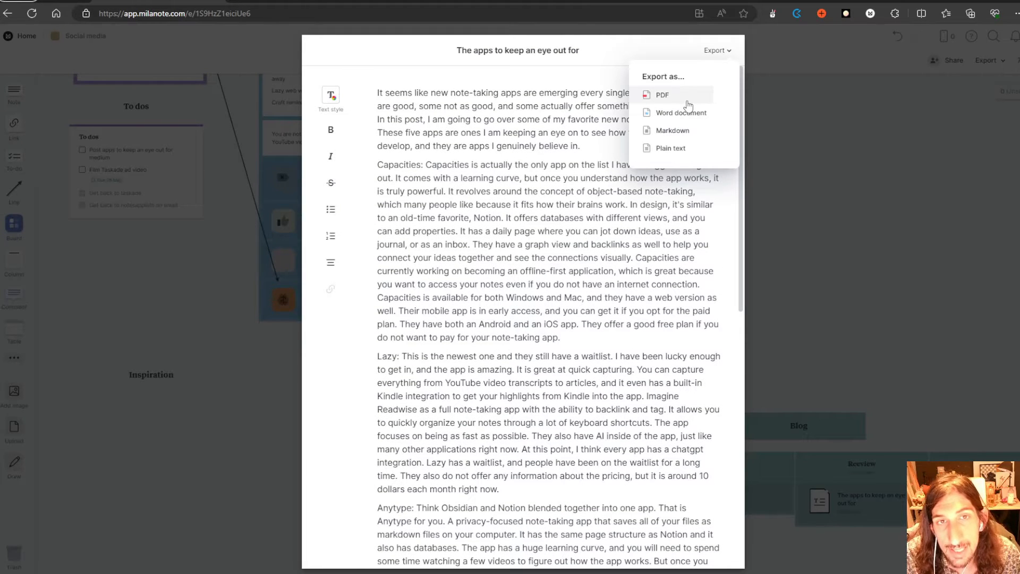
mouse_move(670, 147)
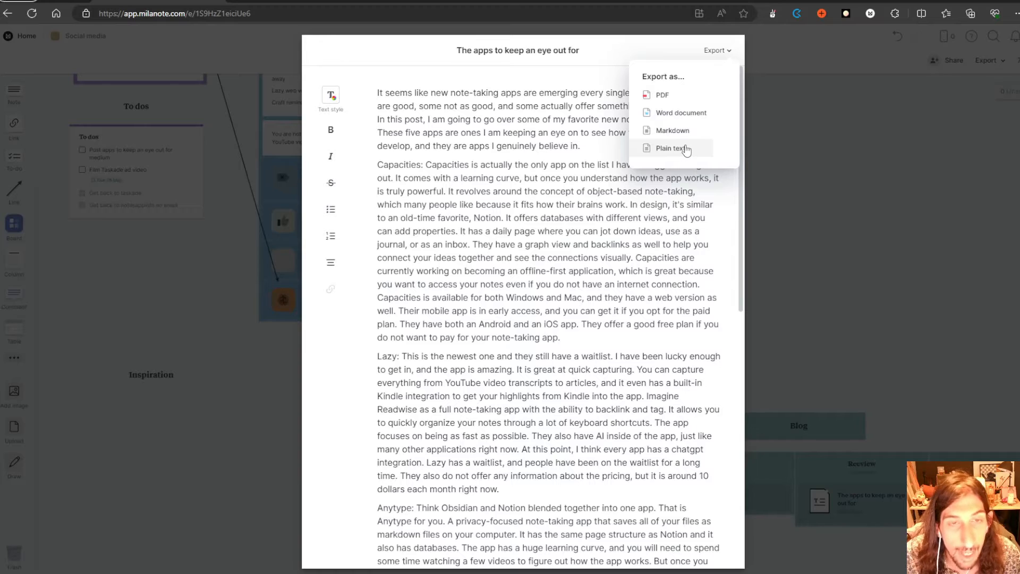
mouse_move(672, 130)
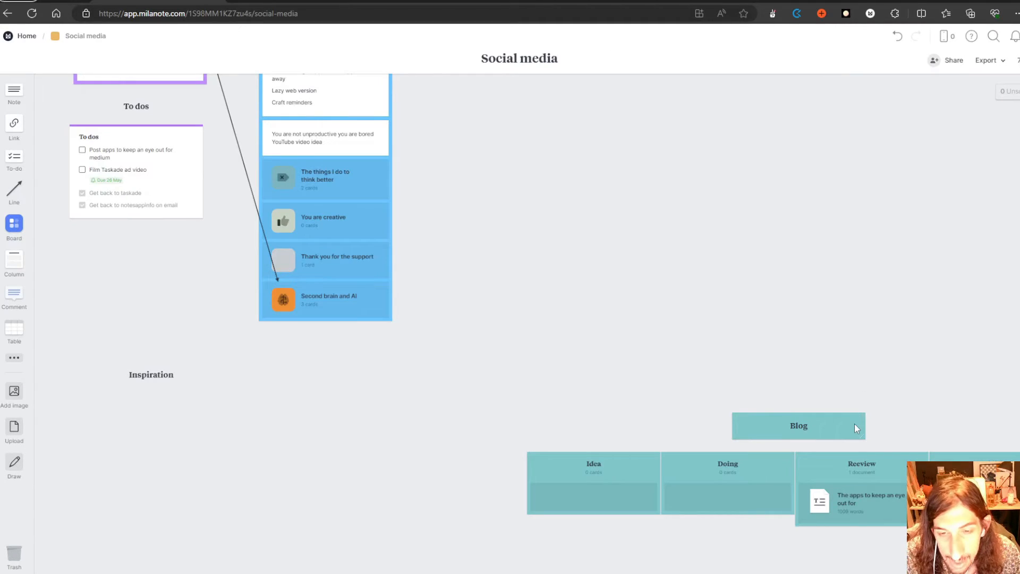
scroll("down", 3)
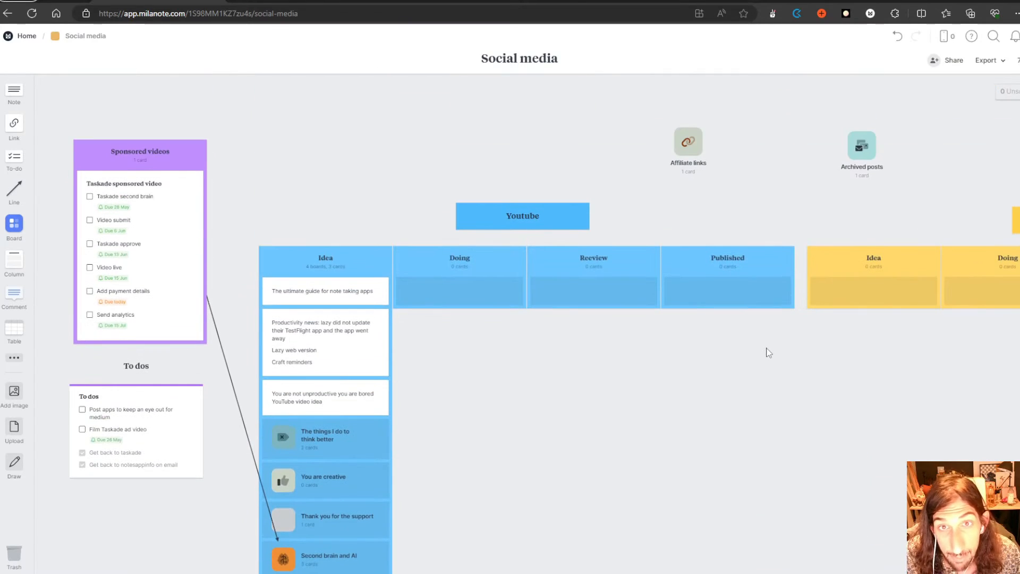
mouse_move(862, 149)
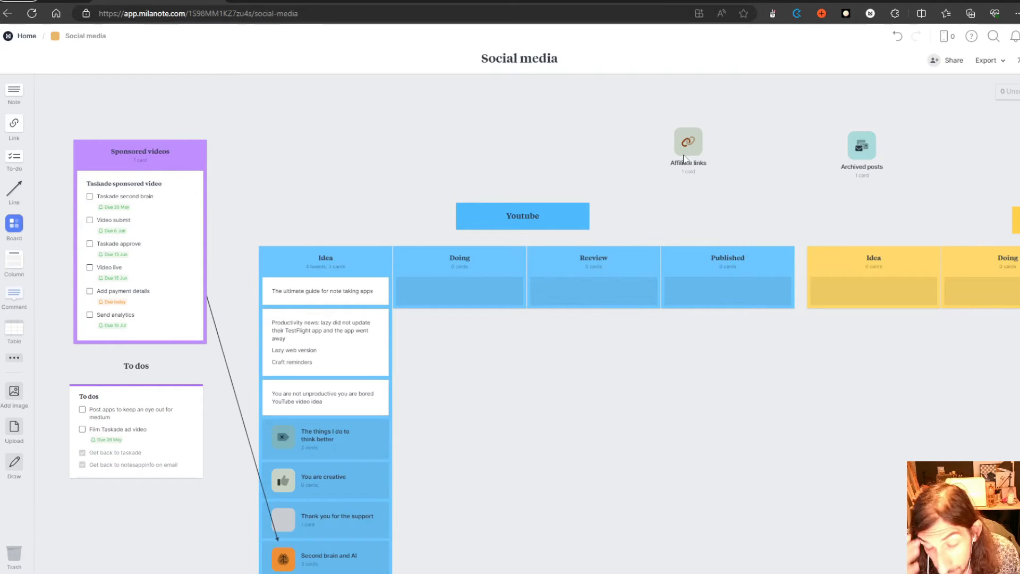
mouse_move(649, 169)
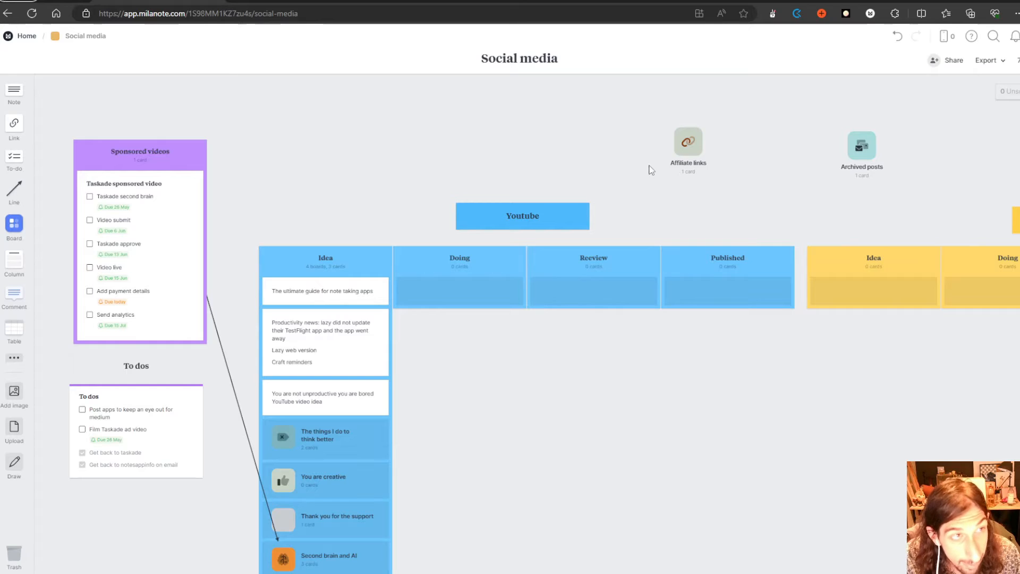
scroll("down", 3)
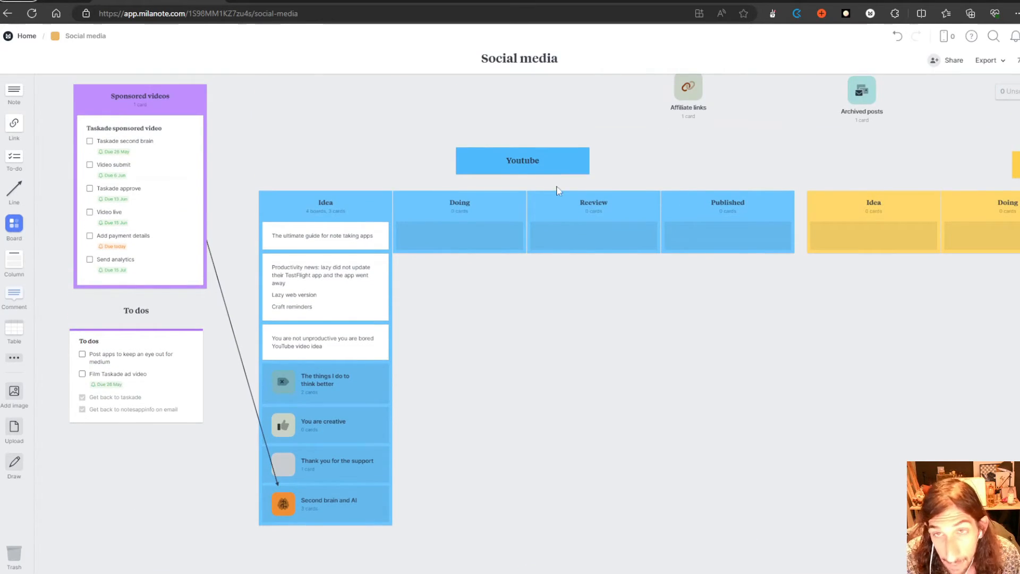
scroll("down", 3)
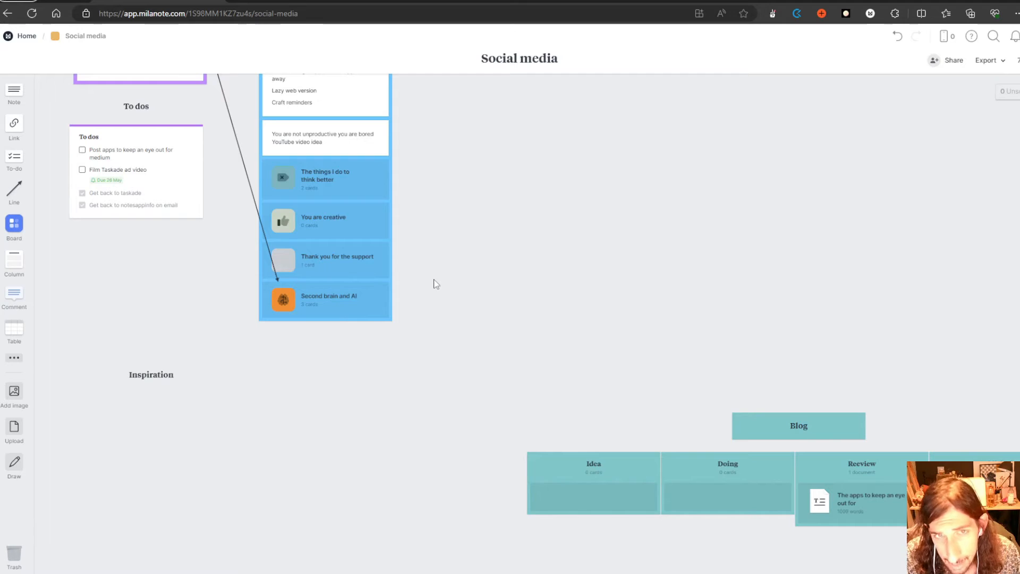
mouse_move(581, 384)
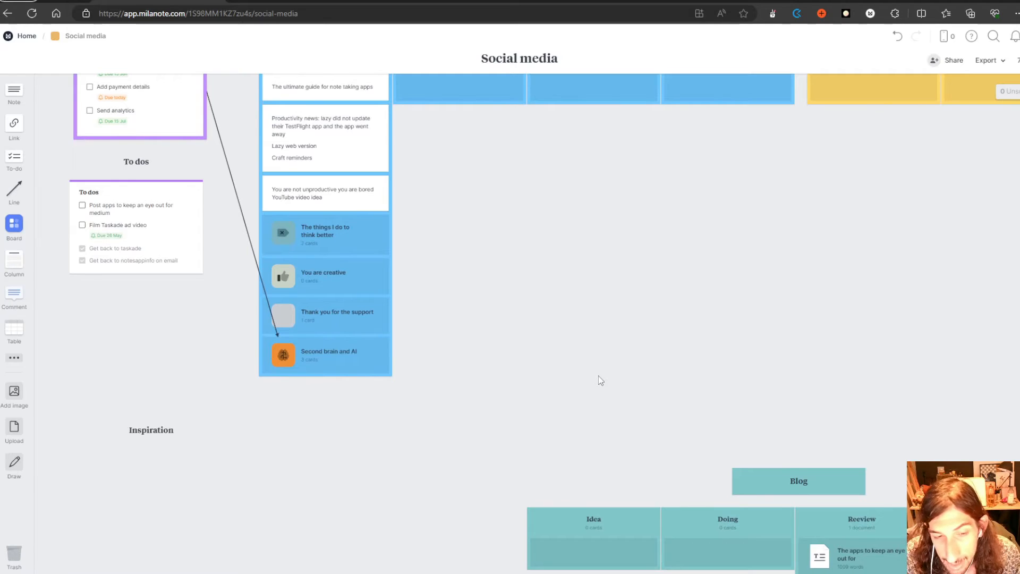
mouse_move(611, 369)
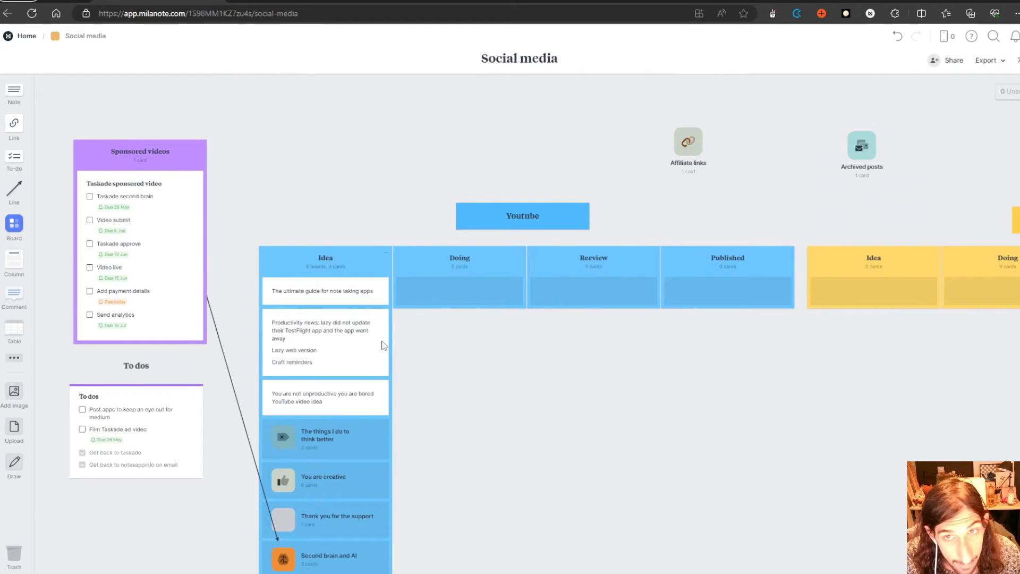
mouse_move(605, 172)
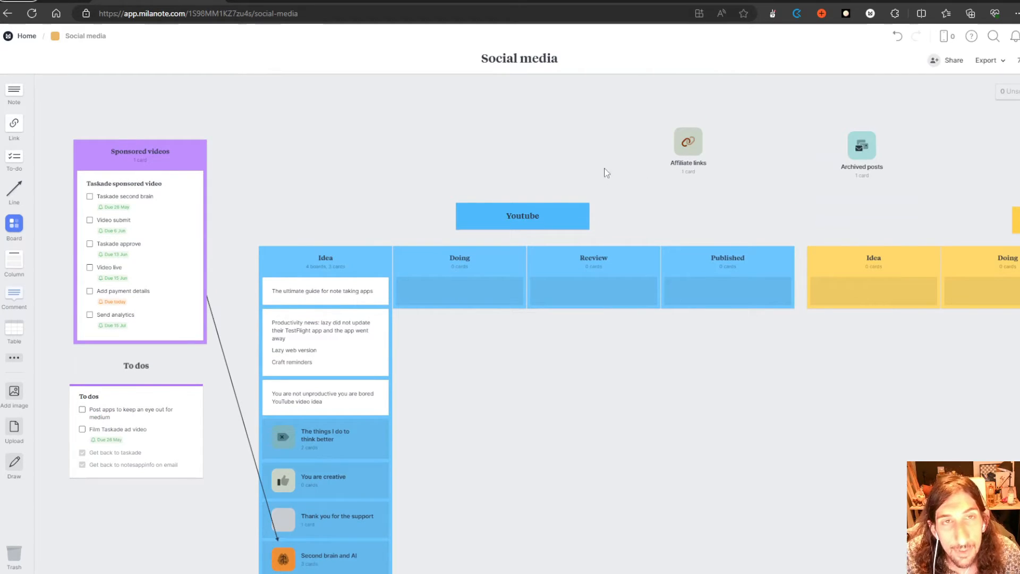
mouse_move(595, 170)
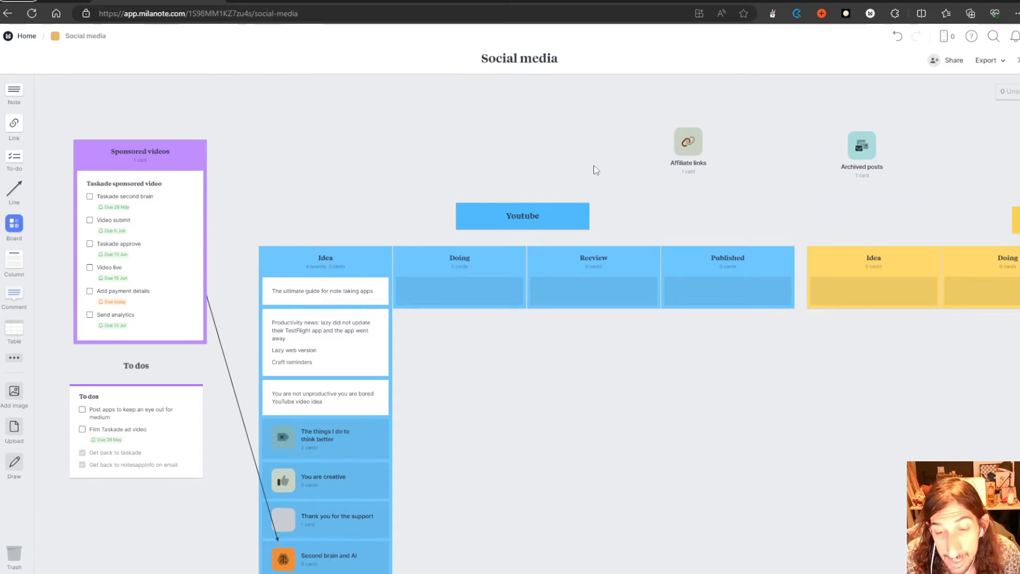
Show the 'From your phone' popup with the Milanote mobile app QR code.
left_click(943, 36)
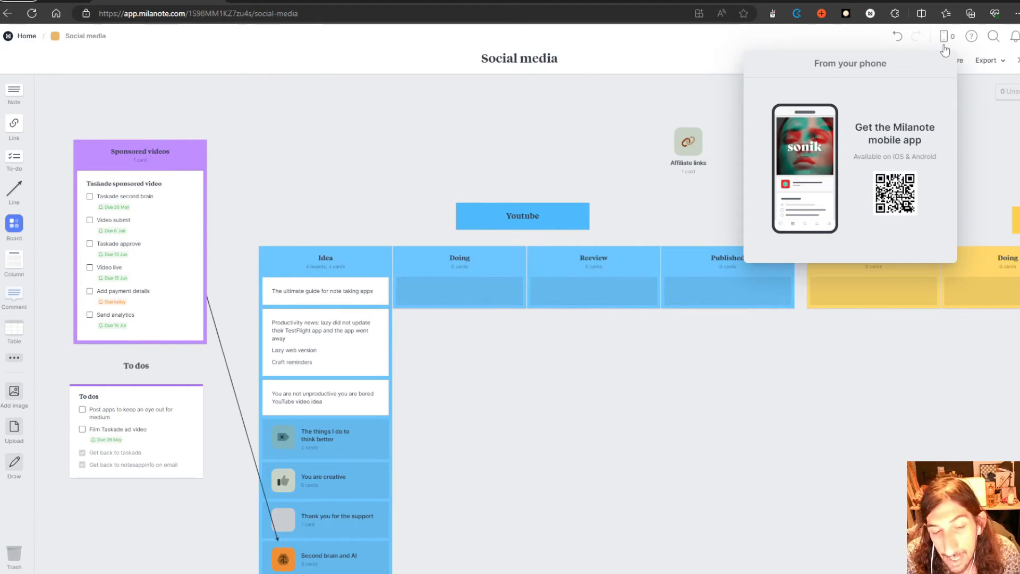
mouse_move(935, 78)
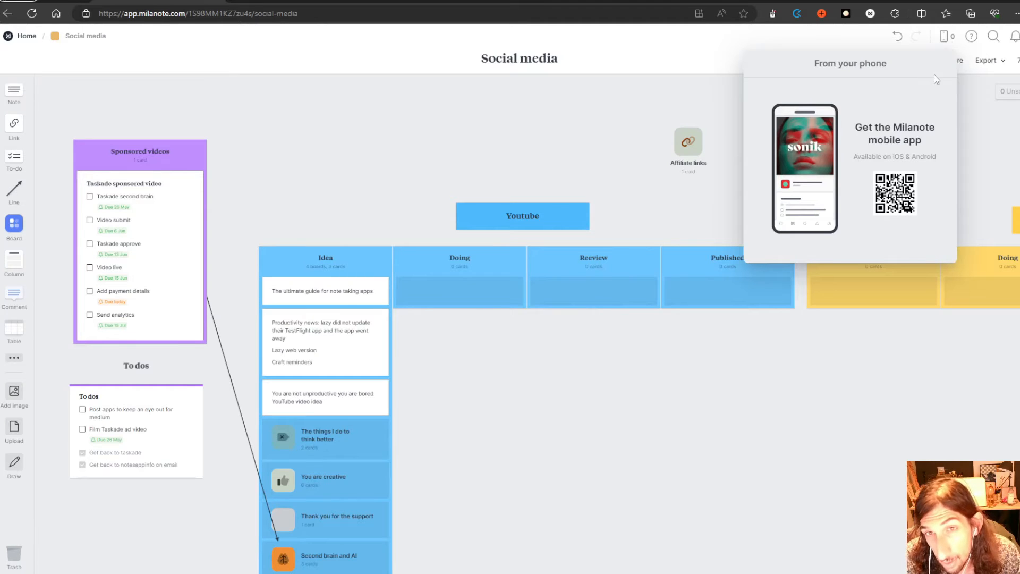
mouse_move(909, 122)
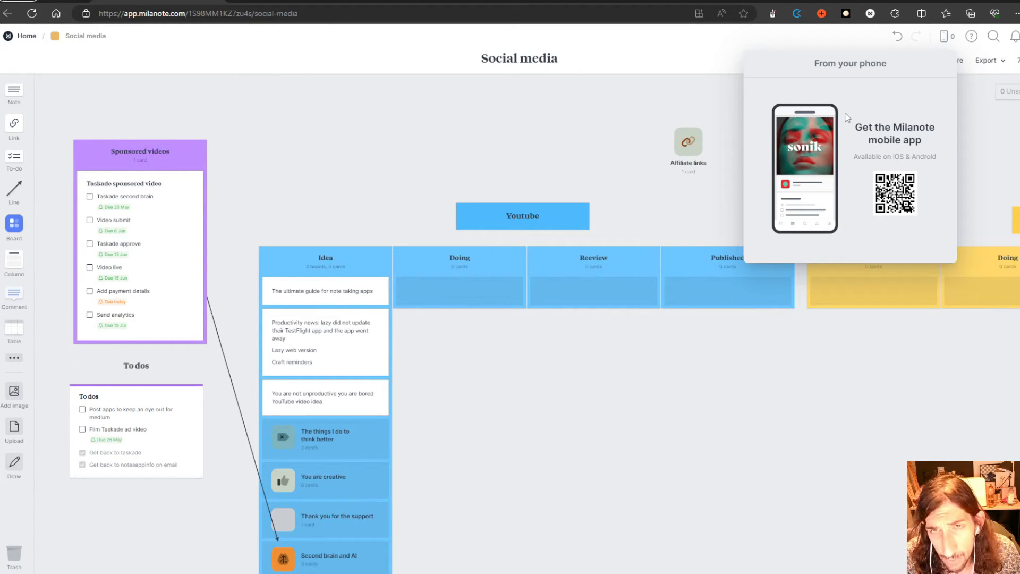
mouse_move(857, 95)
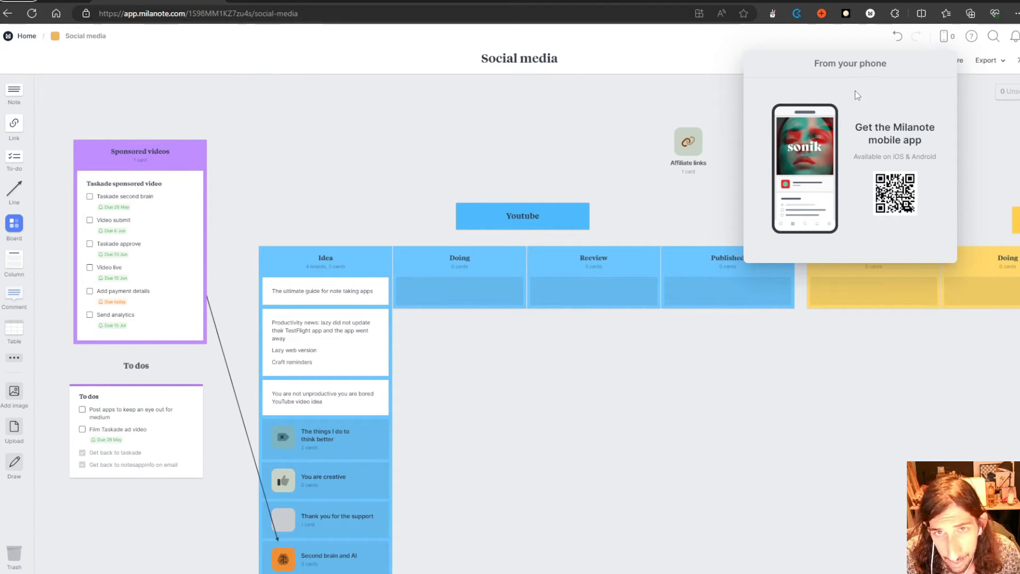
mouse_move(52, 33)
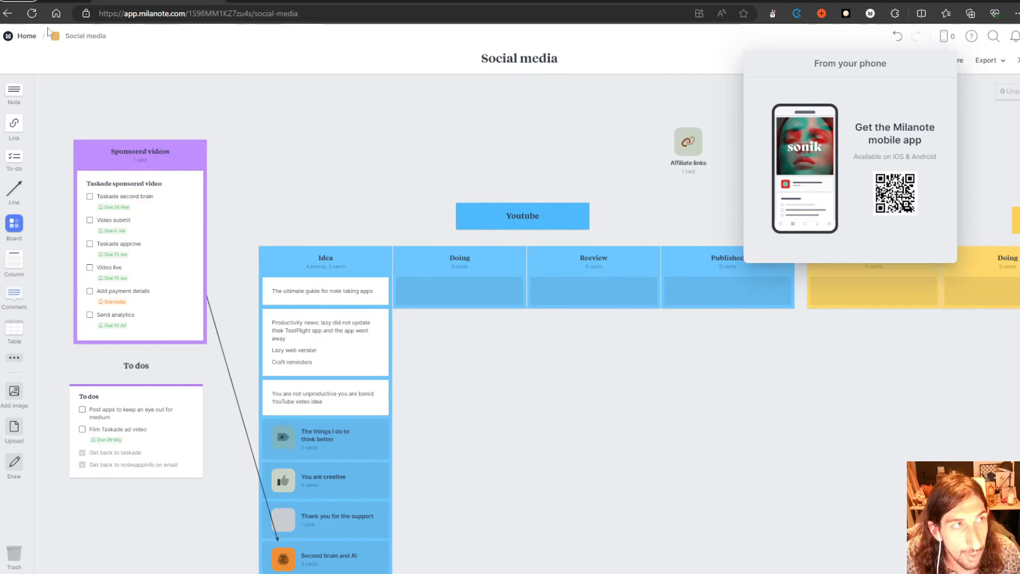
Go Home from the Social media board to reach the Resources board.
left_click(27, 36)
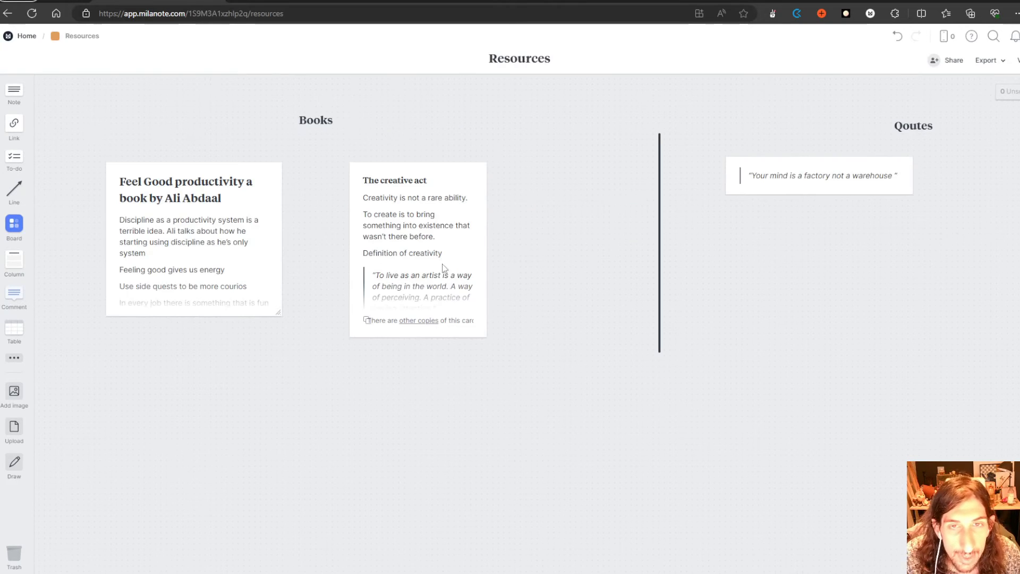
mouse_move(629, 278)
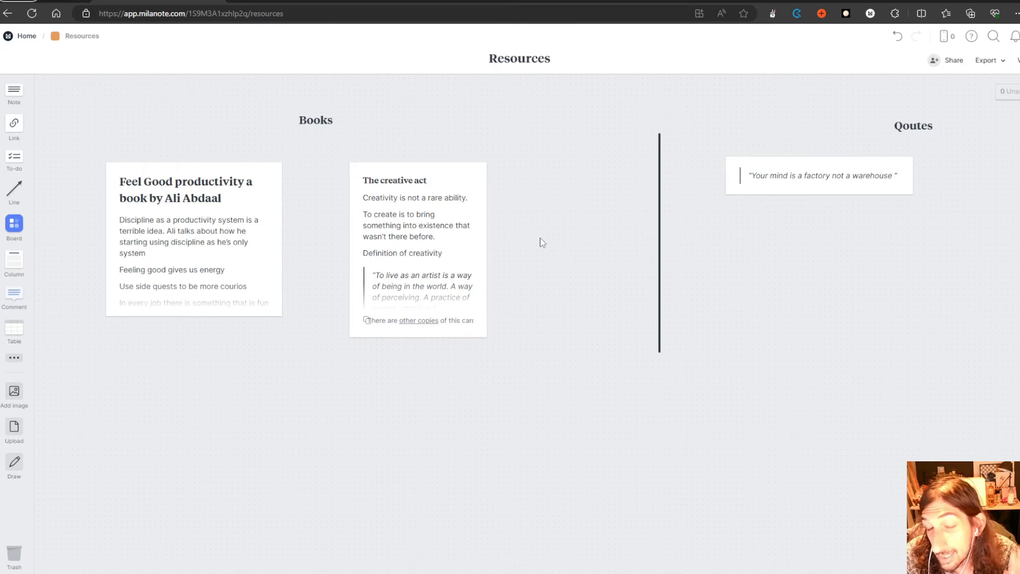
mouse_move(559, 240)
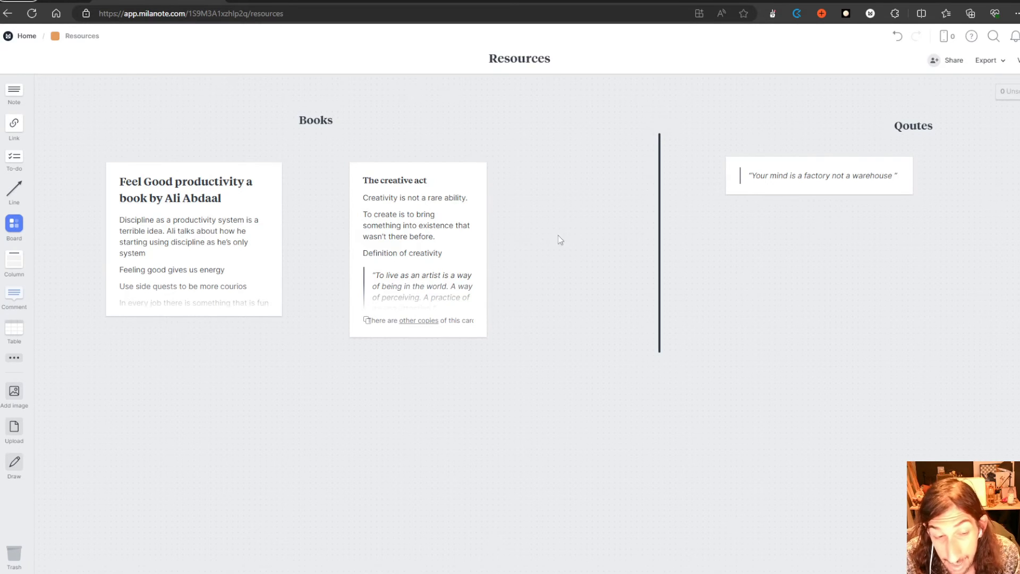
mouse_move(404, 183)
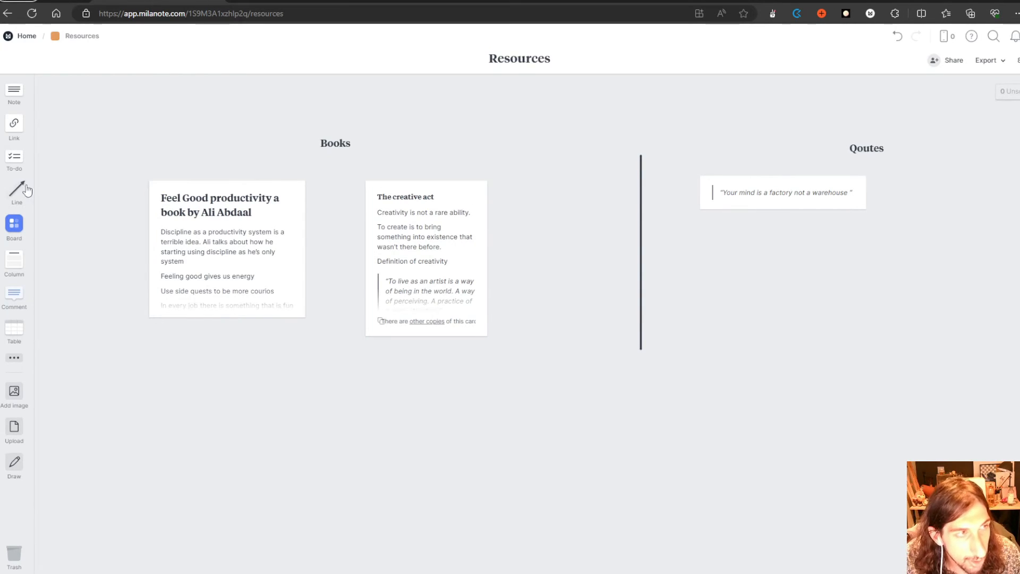
Drag The creative act card rightward in the Books area toward the divider line.
left_click_drag(302, 244, 383, 163)
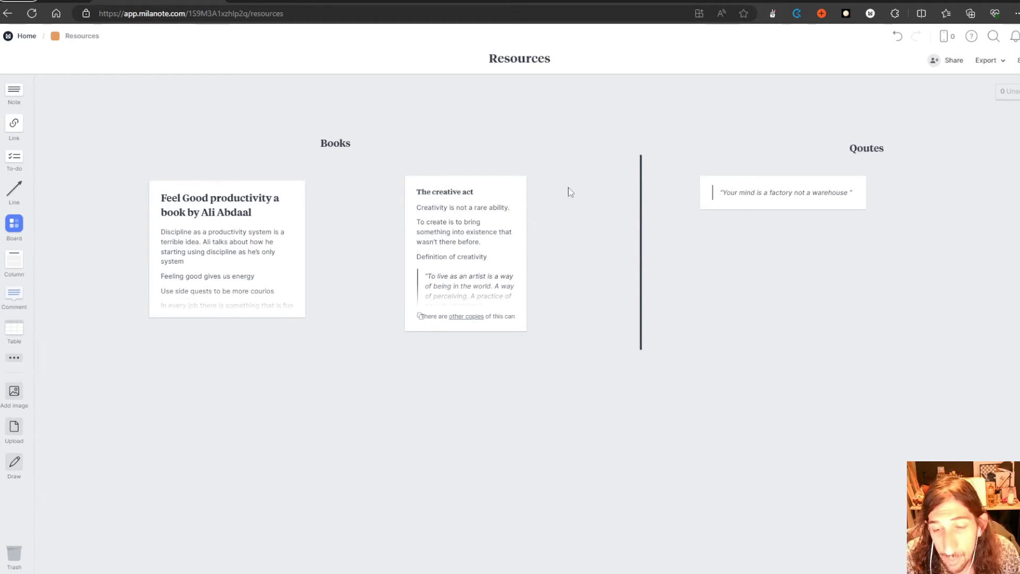
mouse_move(372, 290)
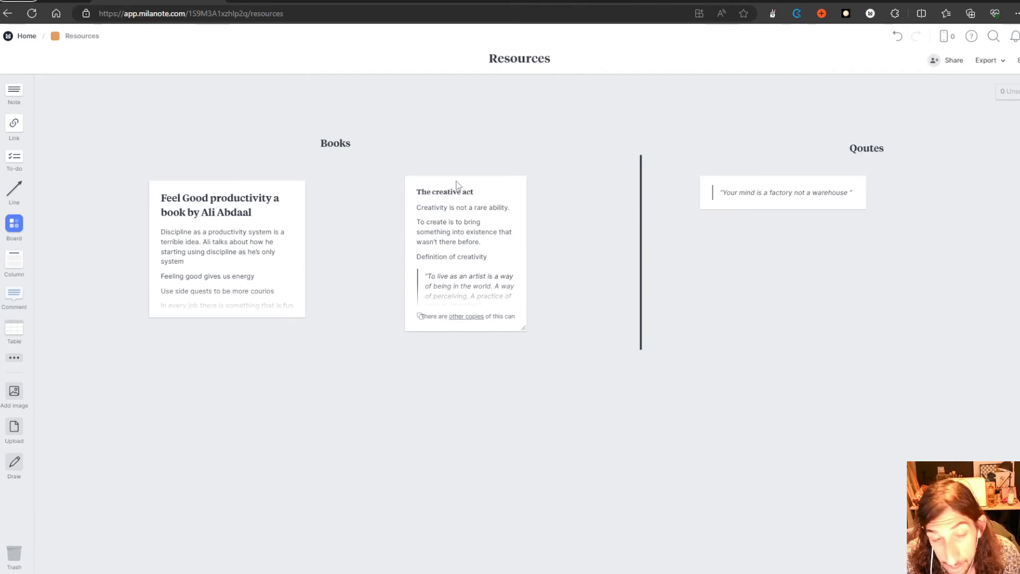
mouse_move(440, 193)
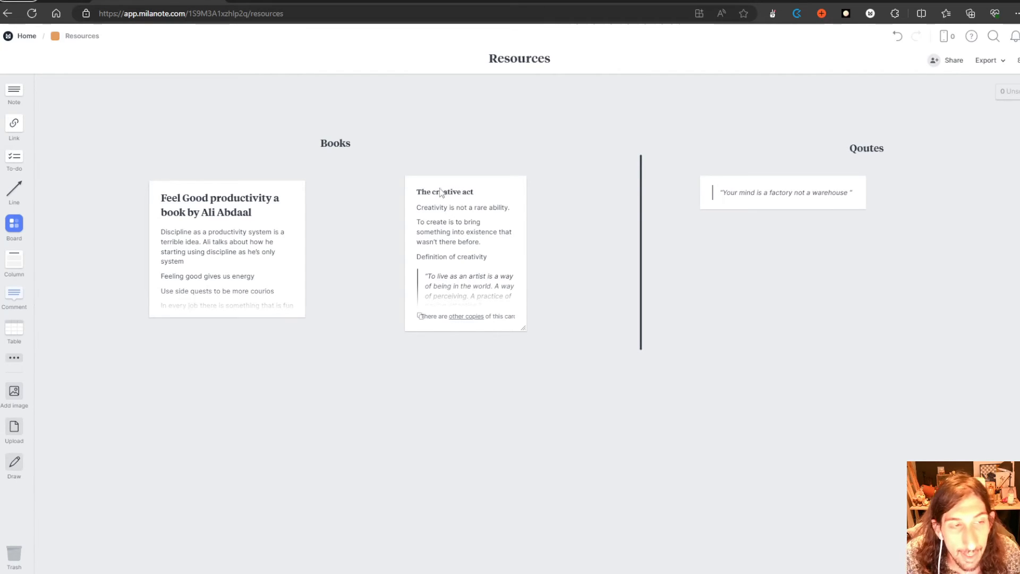
mouse_move(181, 343)
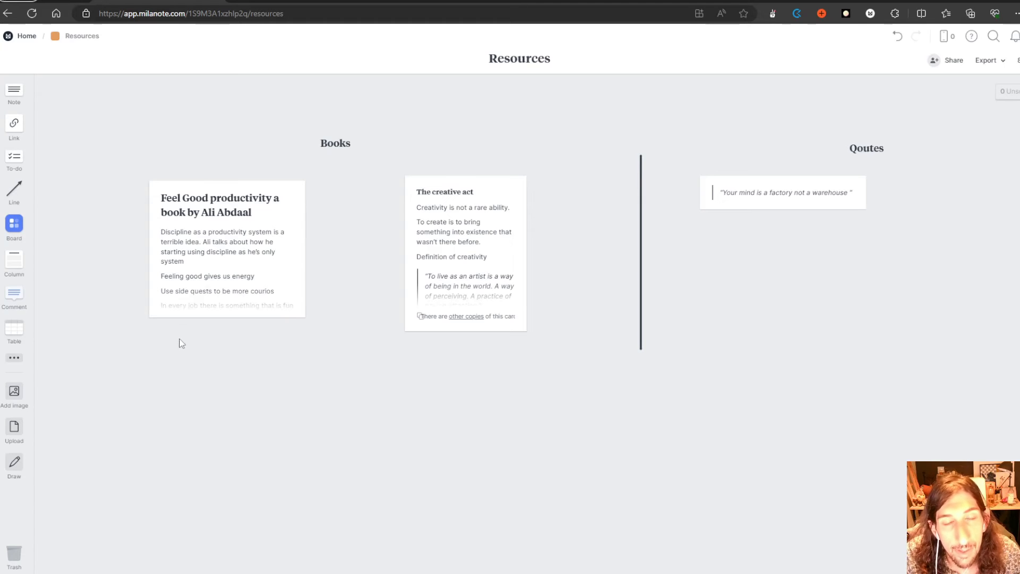
mouse_move(177, 359)
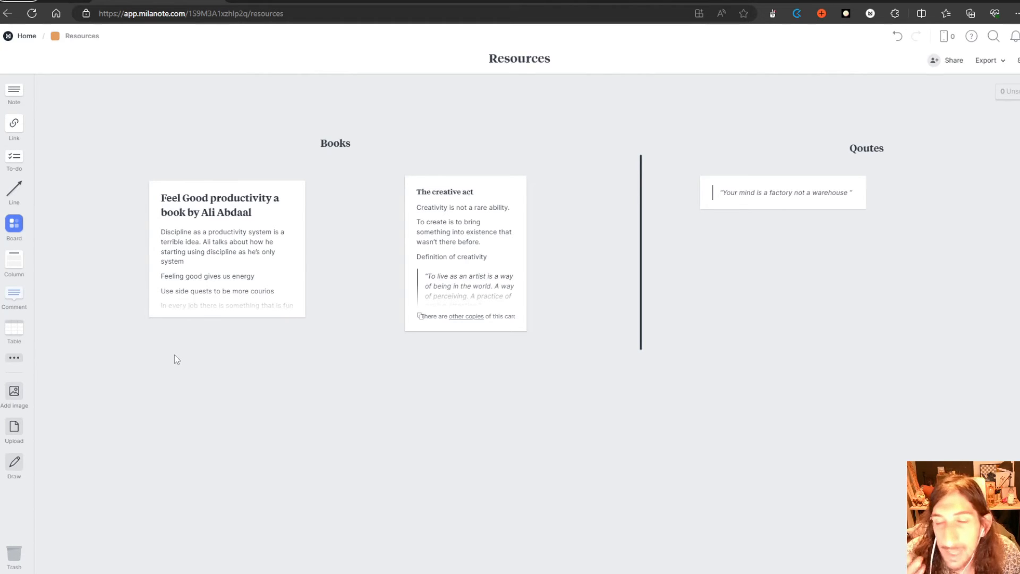
left_click(13, 357)
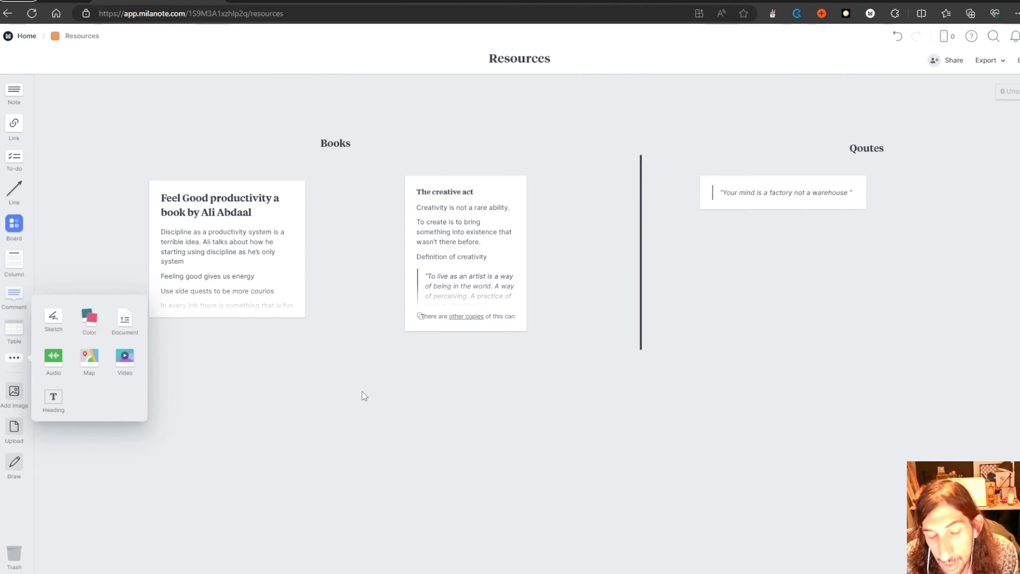
mouse_move(357, 401)
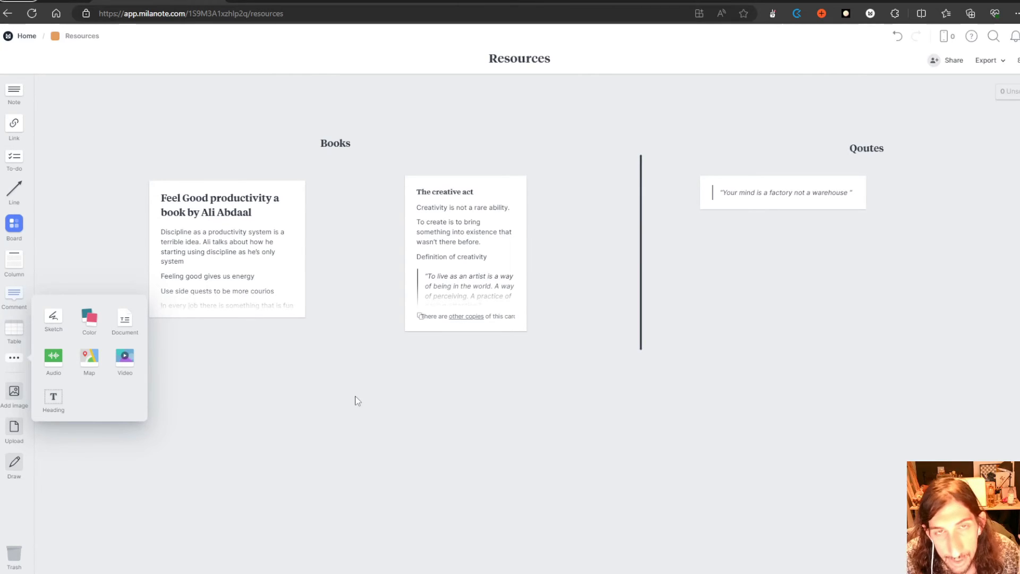
mouse_move(357, 391)
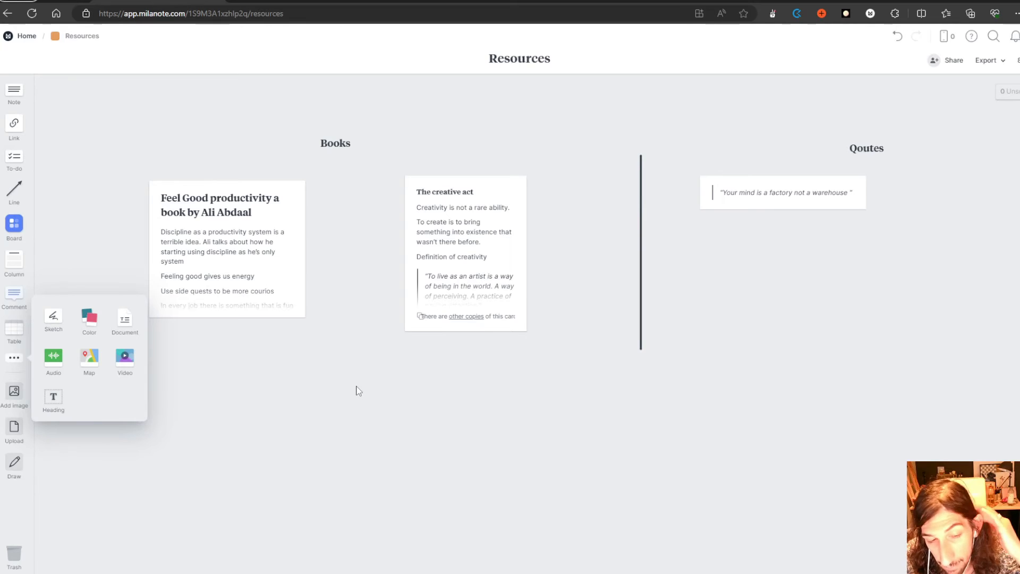
mouse_move(357, 396)
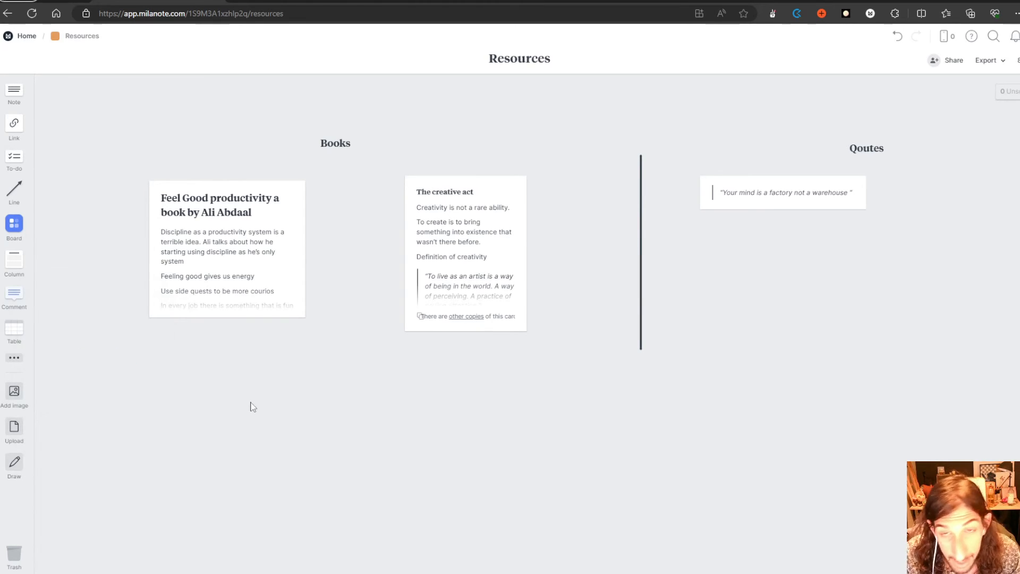
mouse_move(277, 380)
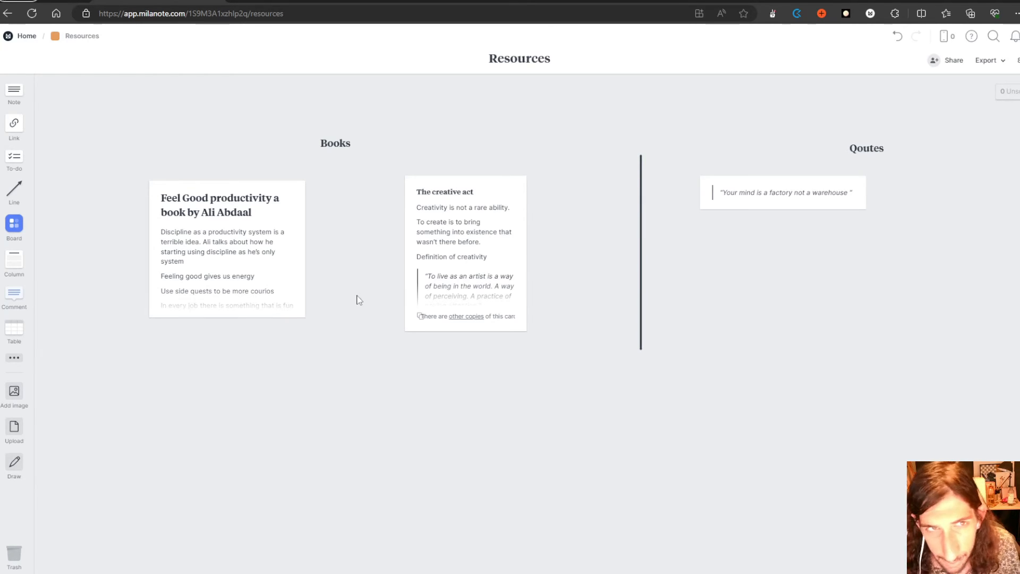
double_click(518, 57)
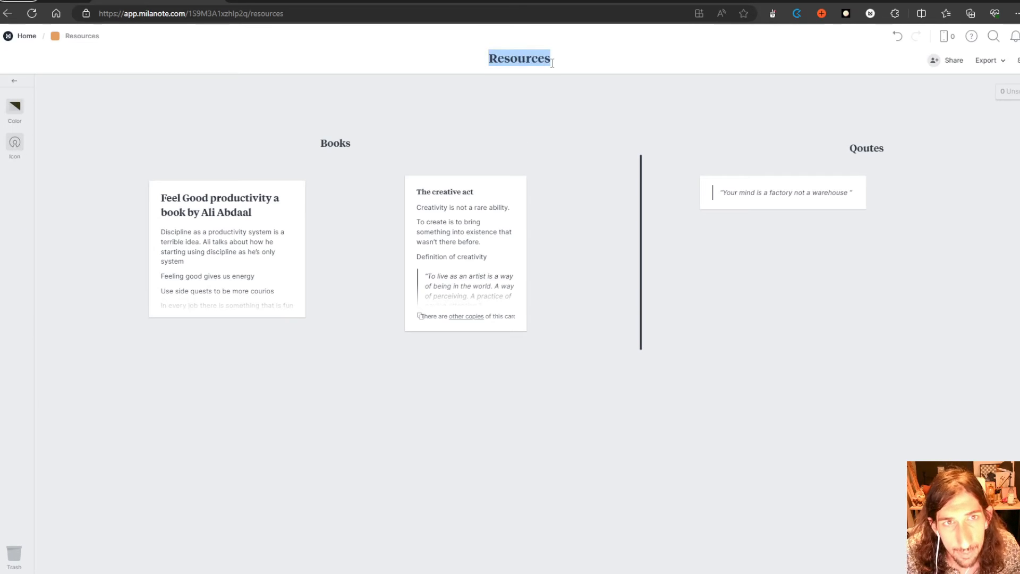
left_click(193, 119)
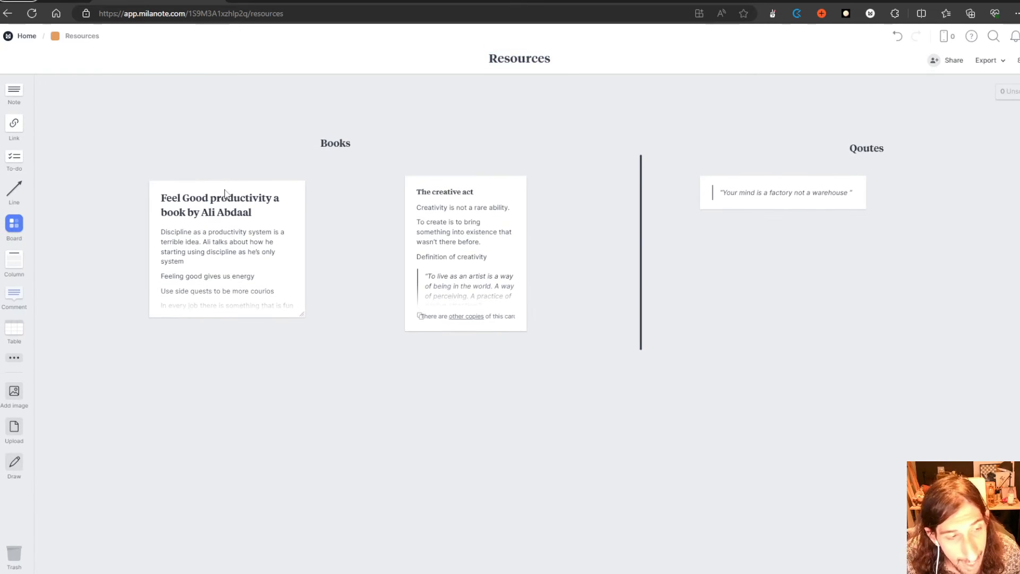
mouse_move(76, 380)
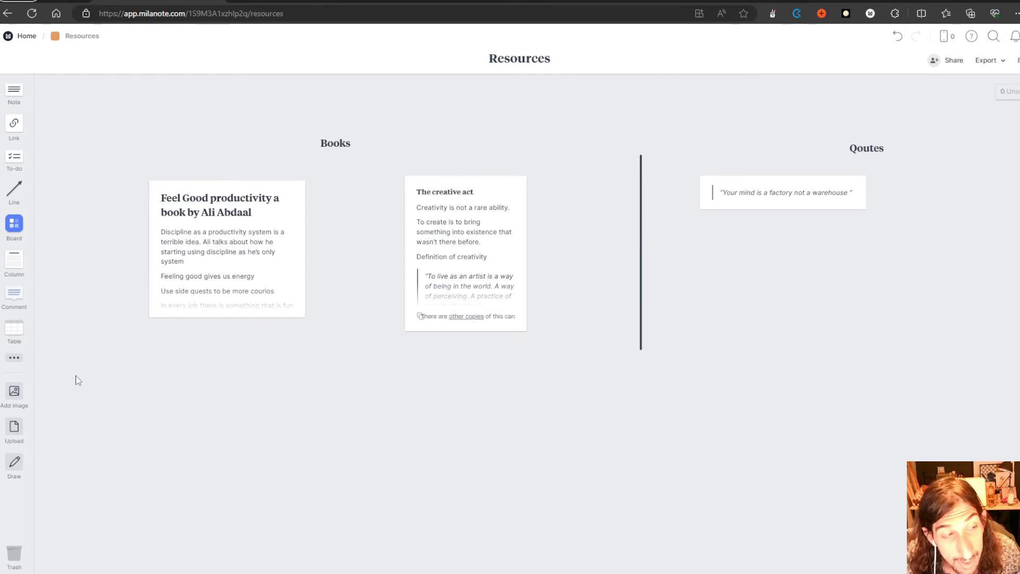
mouse_move(228, 388)
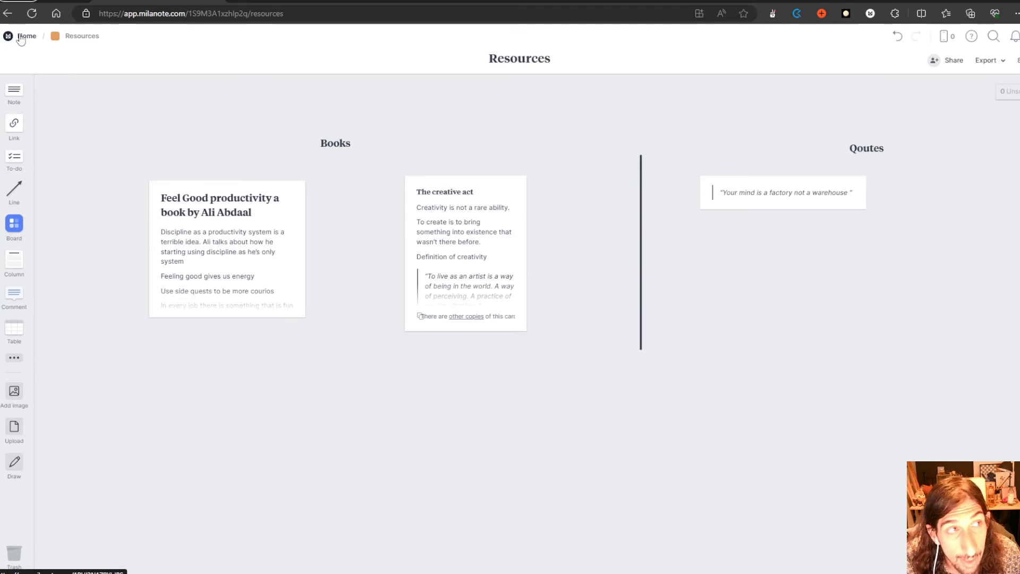
left_click(27, 37)
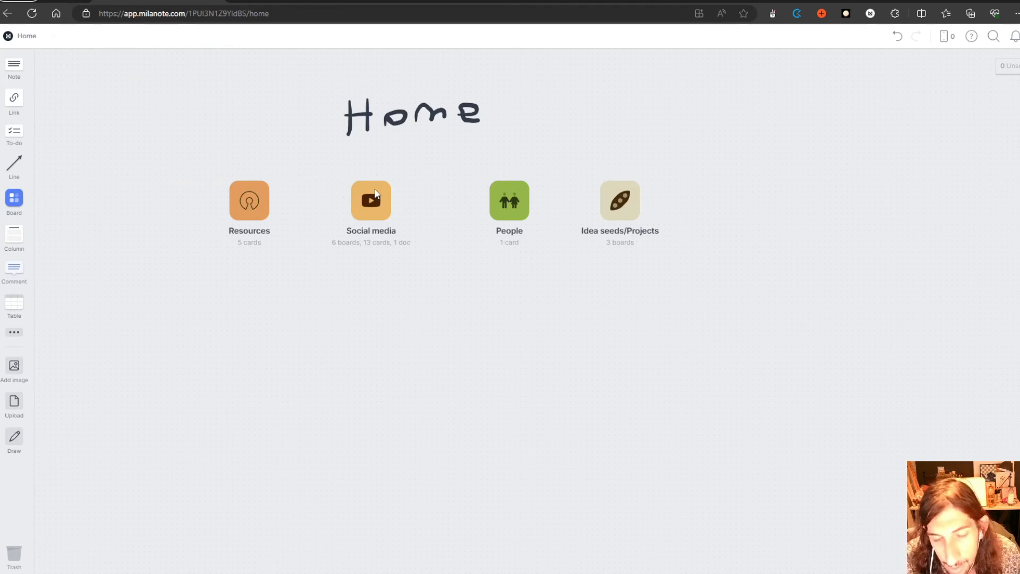
mouse_move(259, 205)
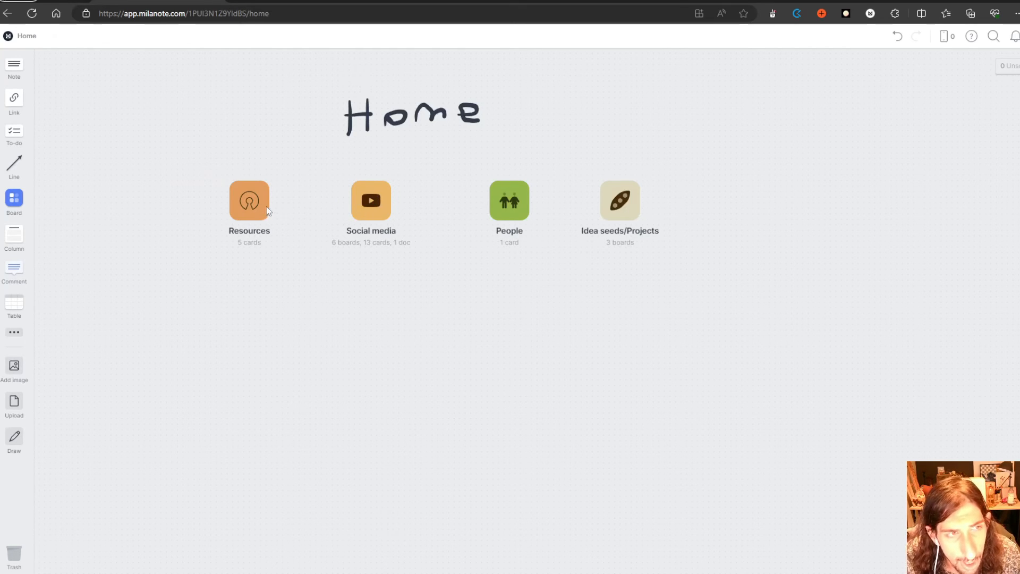
double_click(249, 200)
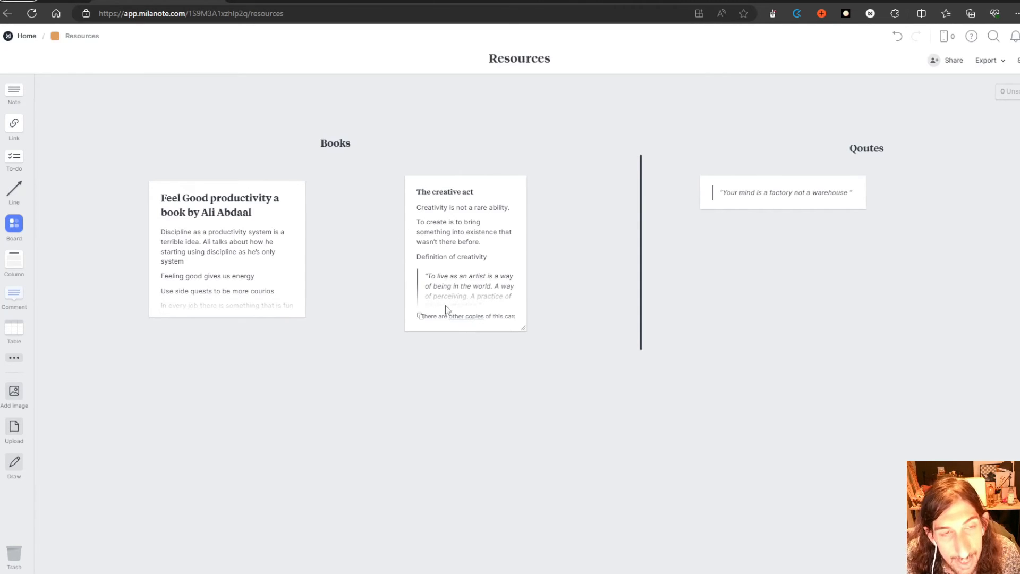
Show The creative act card's other synced copies and choose the You are creative board.
right_click(446, 310)
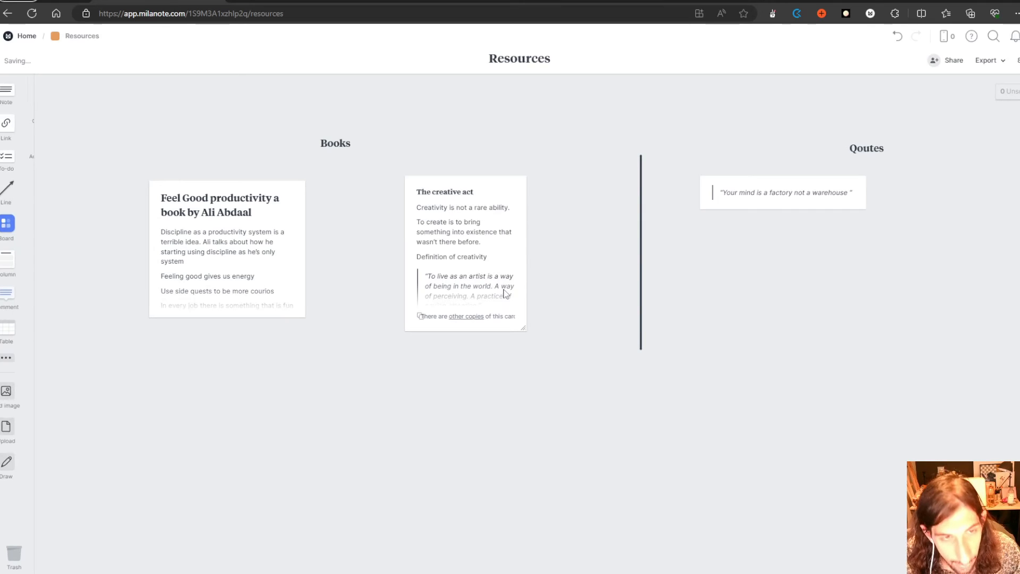
right_click(465, 253)
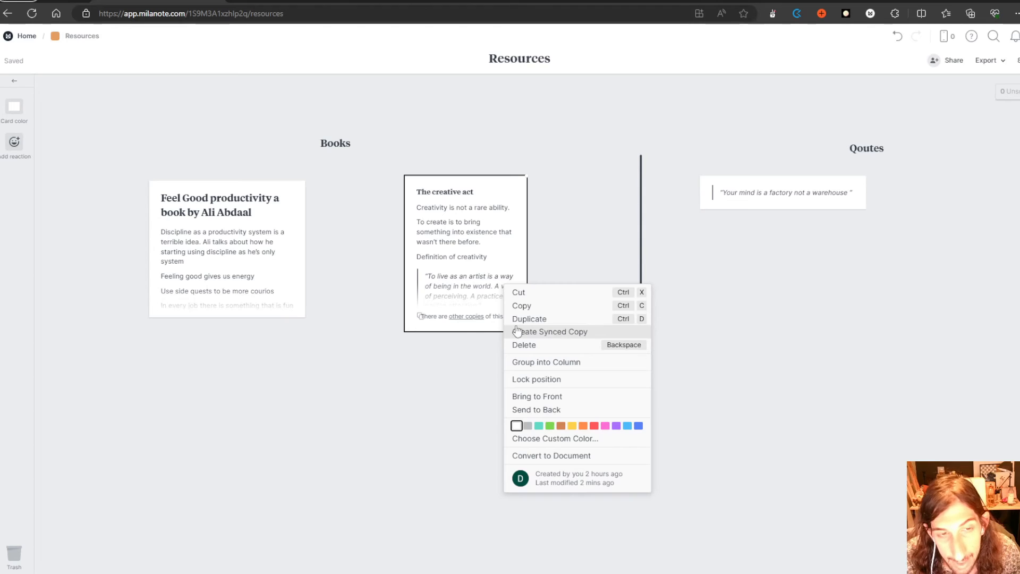
left_click(465, 325)
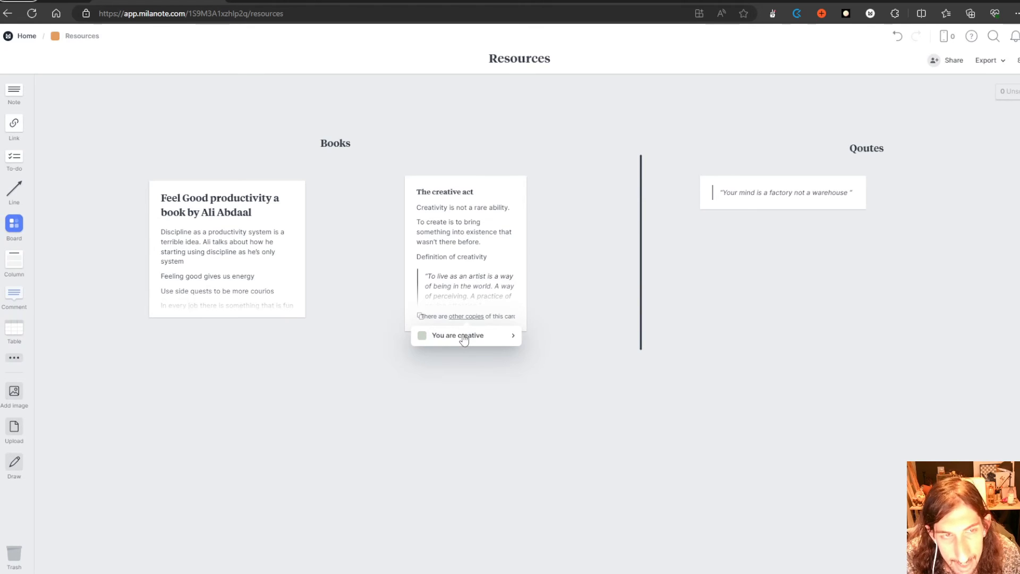
mouse_move(477, 332)
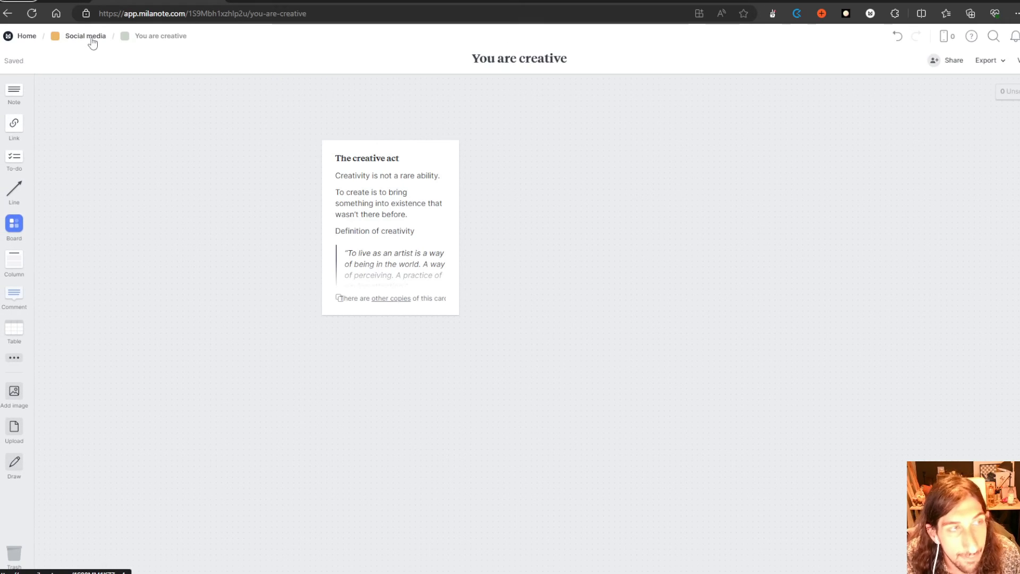
mouse_move(26, 37)
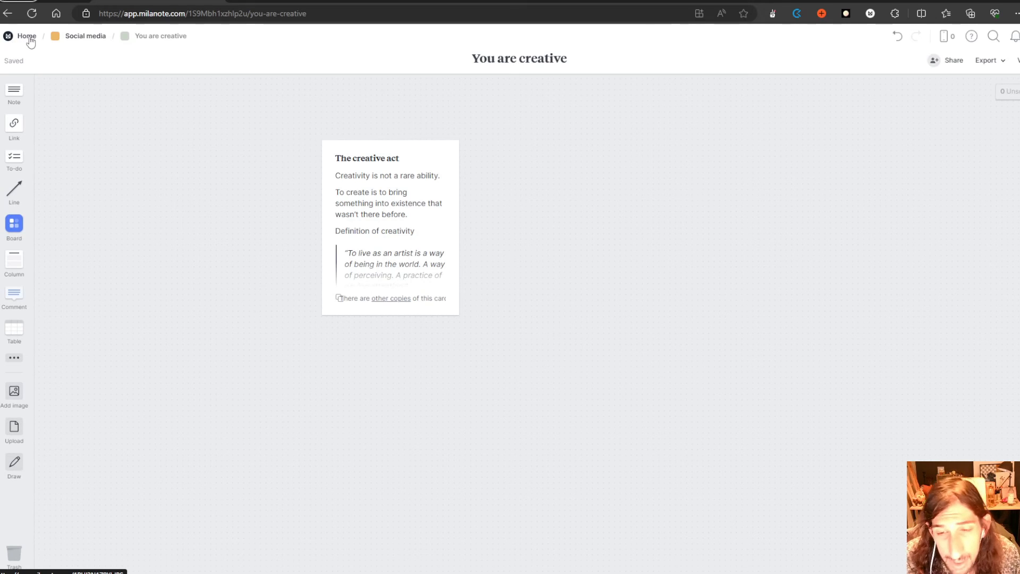
Create a Social media board shortcut from Home and leave a single copy in Idea seeds/Projects' Ongoing column.
left_click(26, 36)
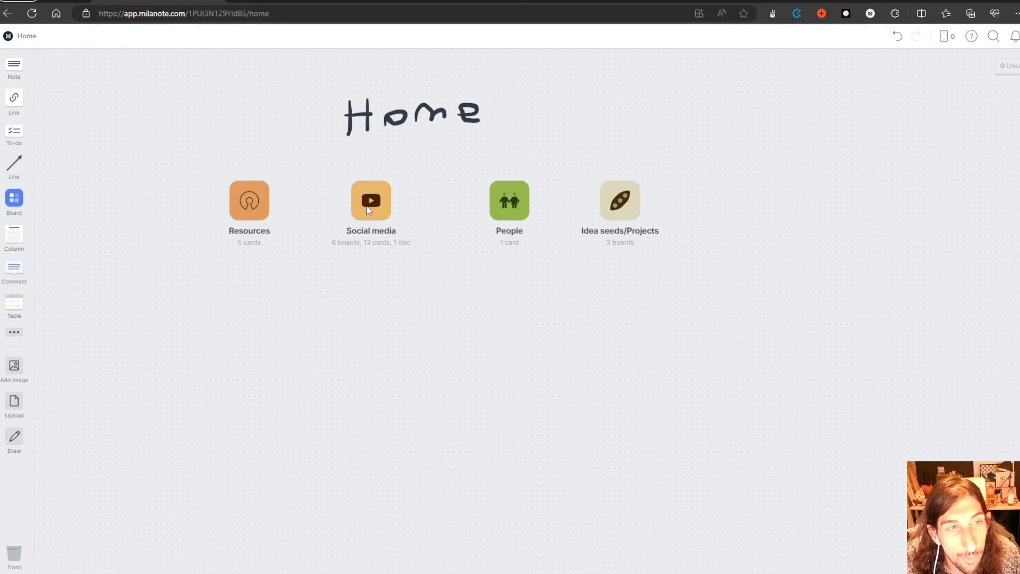
right_click(370, 201)
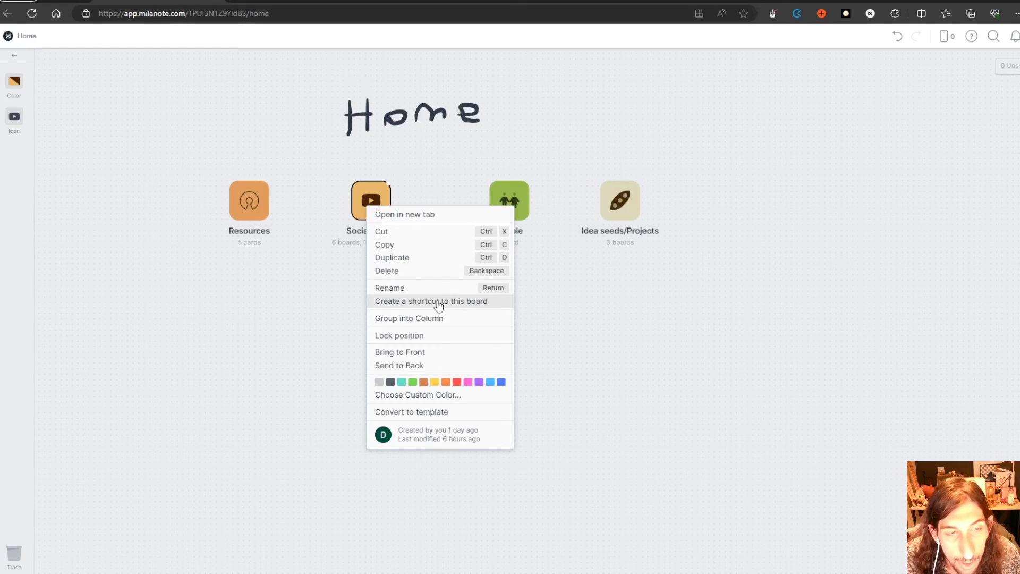
left_click(430, 301)
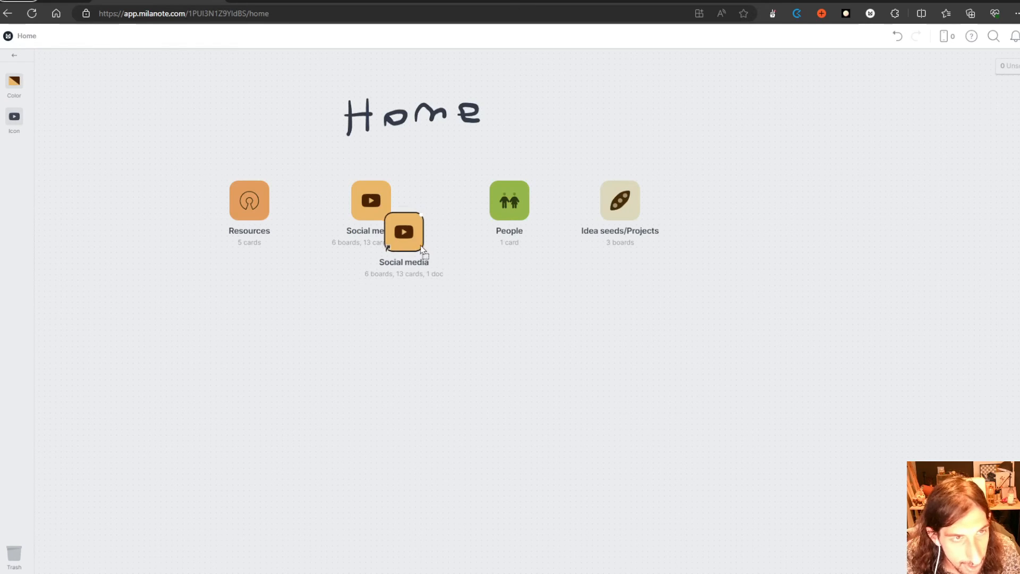
left_click(619, 201)
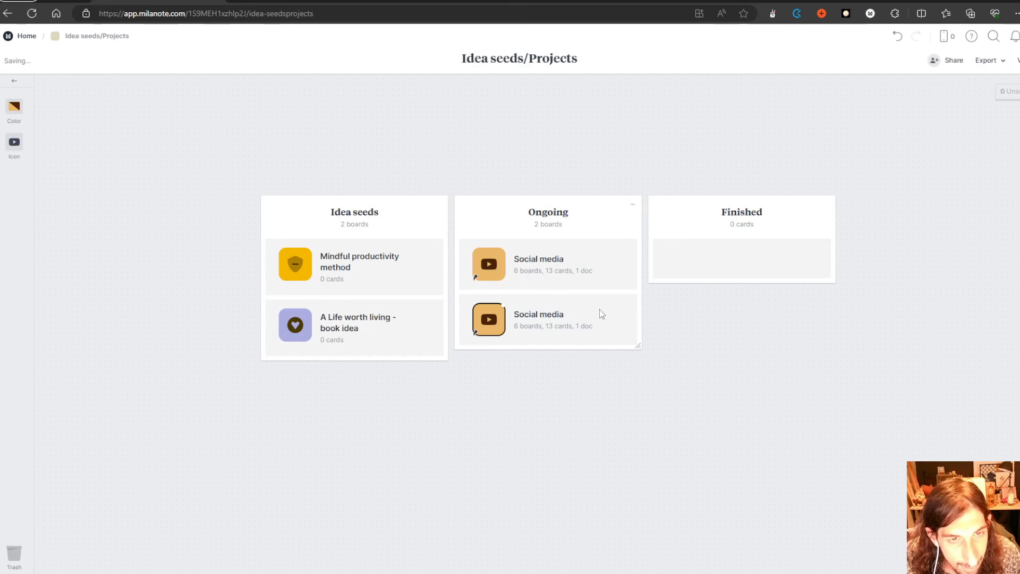
left_click_drag(489, 320, 426, 274)
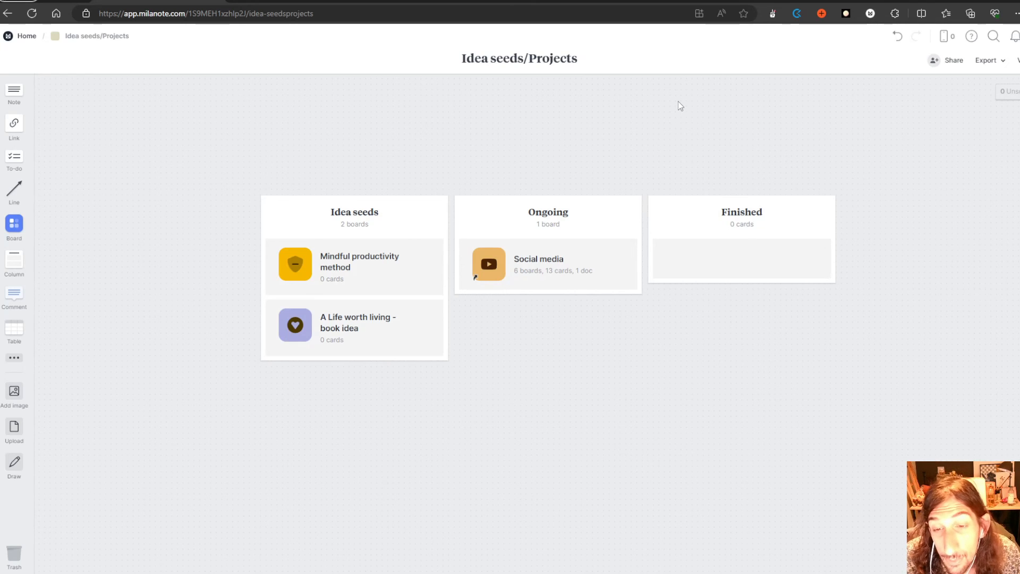
mouse_move(27, 36)
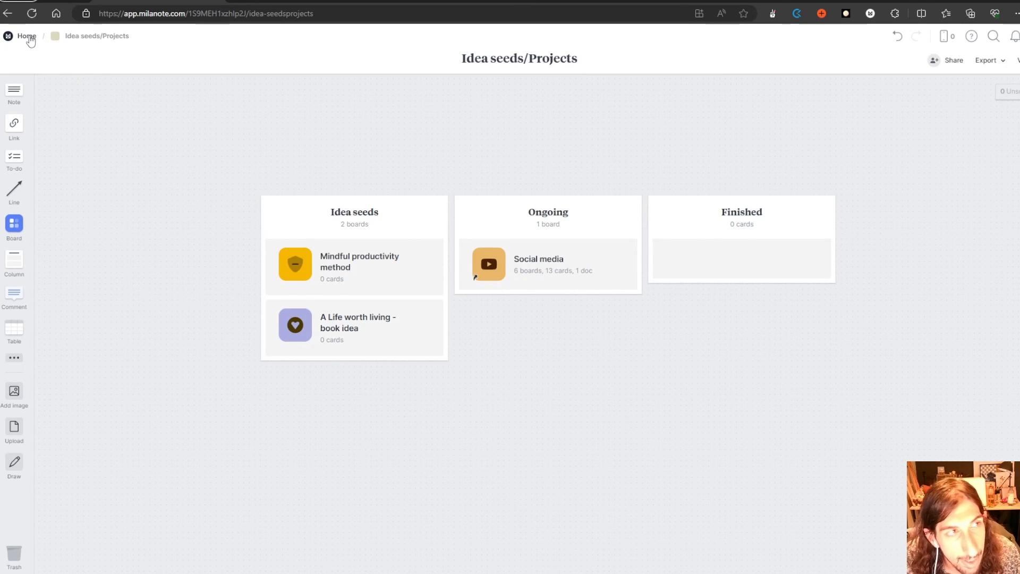
Go Home via the breadcrumb on the way back to the Resources board.
left_click(27, 36)
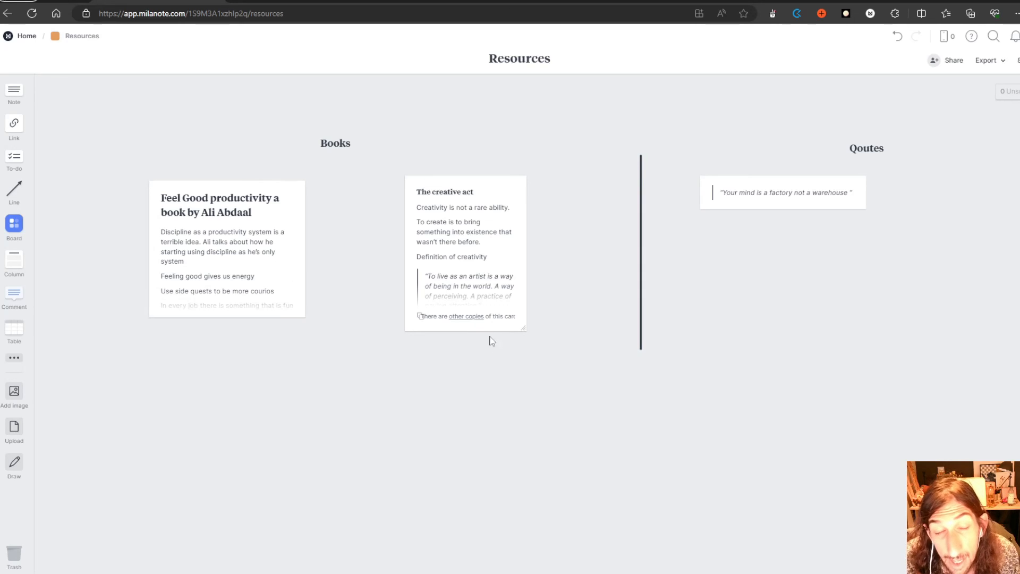
mouse_move(416, 397)
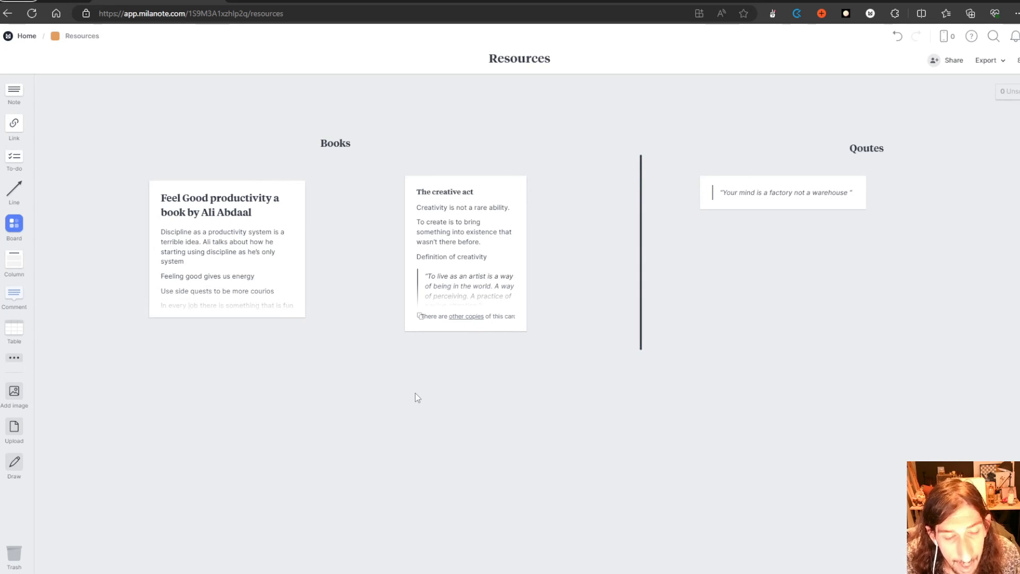
mouse_move(265, 352)
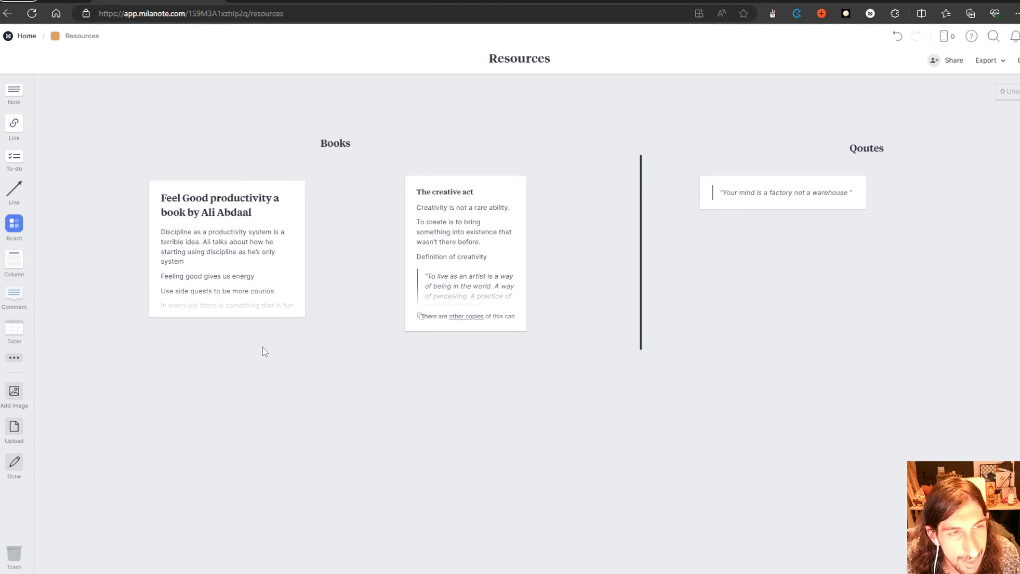
mouse_move(256, 193)
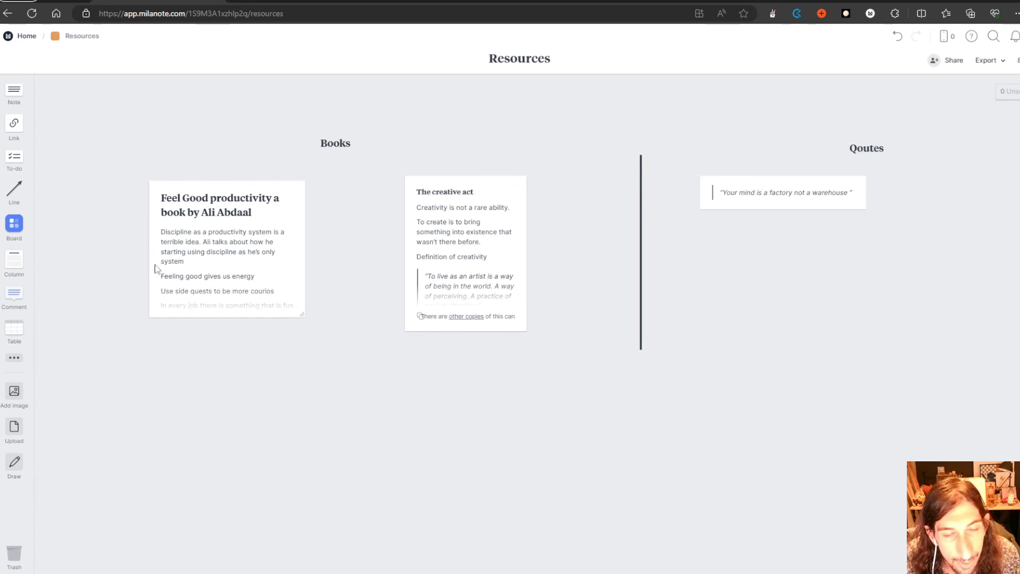
mouse_move(149, 269)
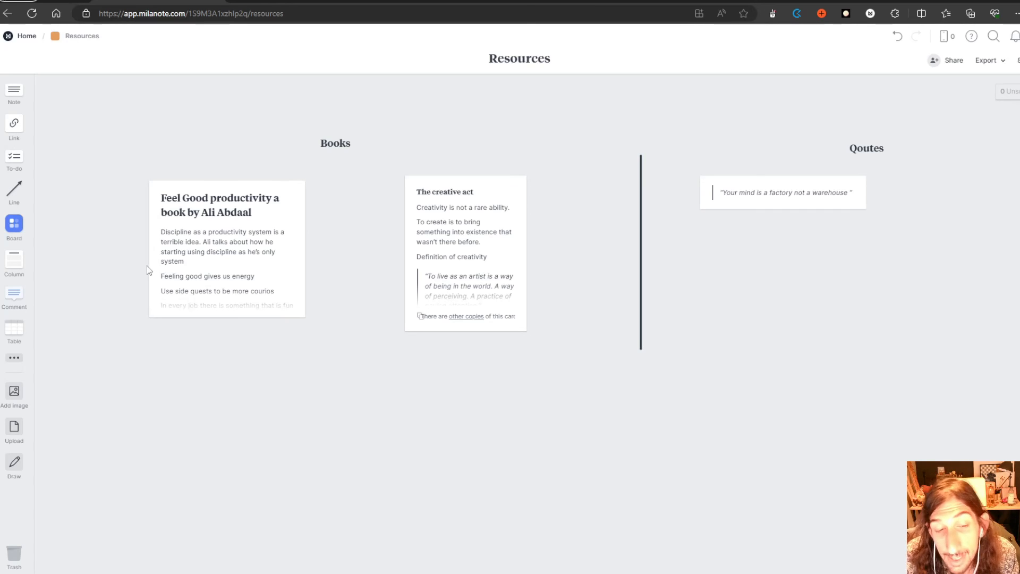
mouse_move(150, 264)
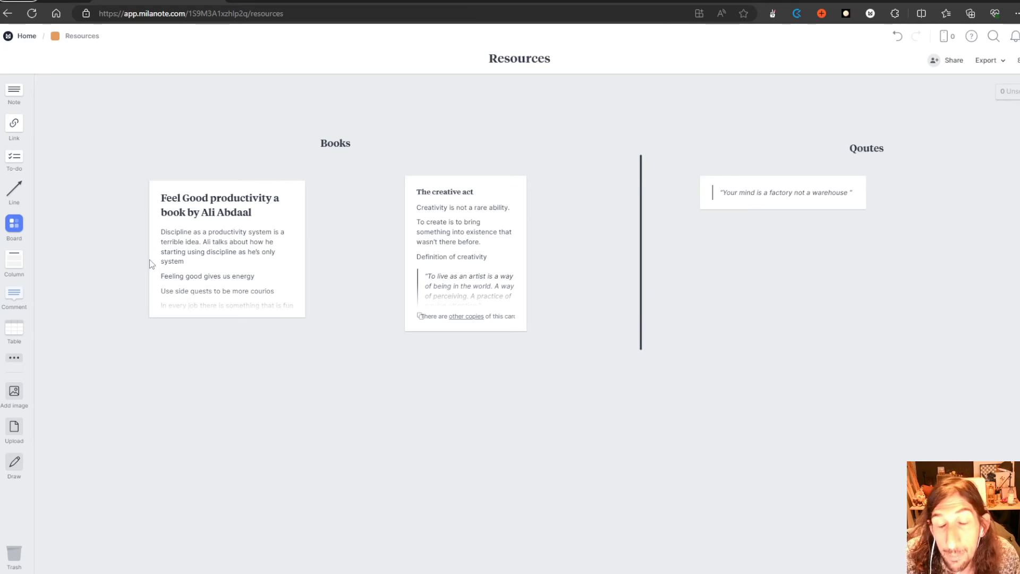
mouse_move(749, 387)
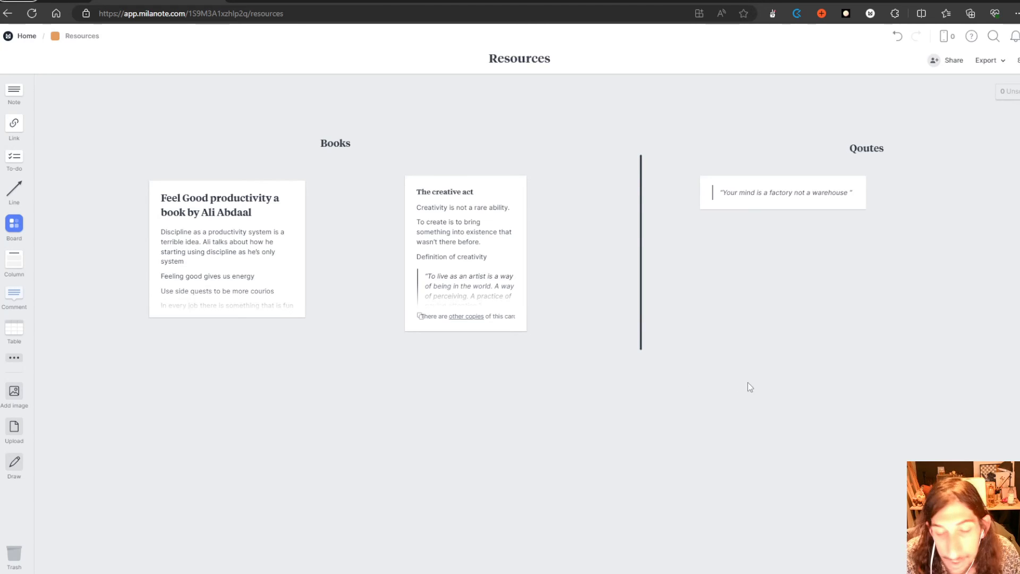
mouse_move(393, 439)
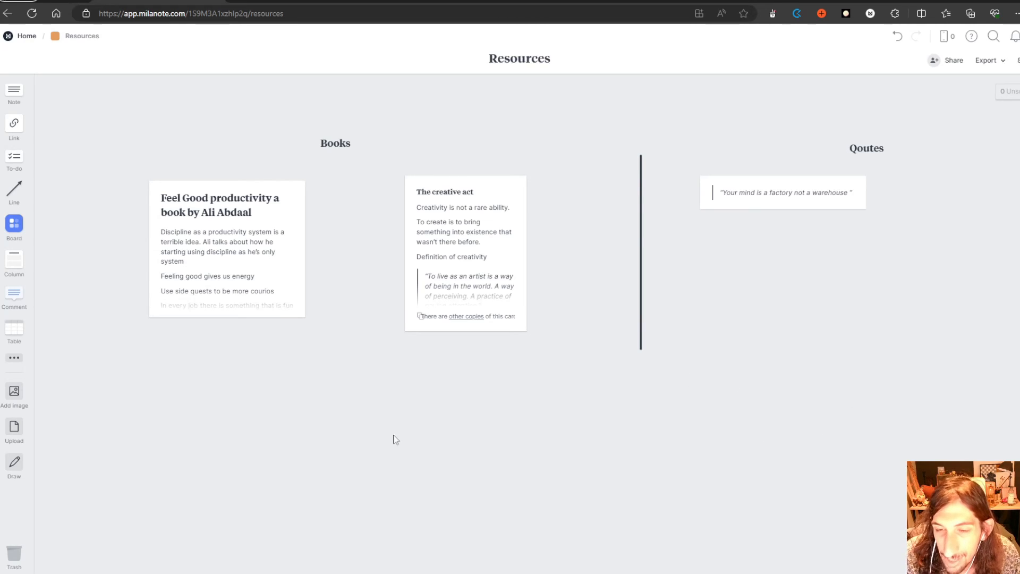